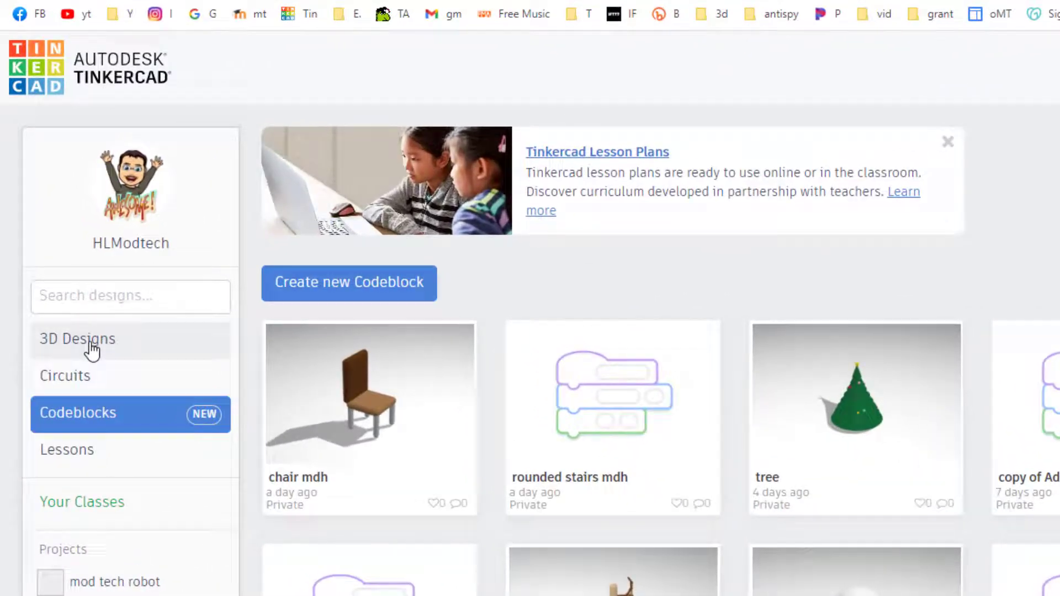
pyautogui.moveTo(160, 436)
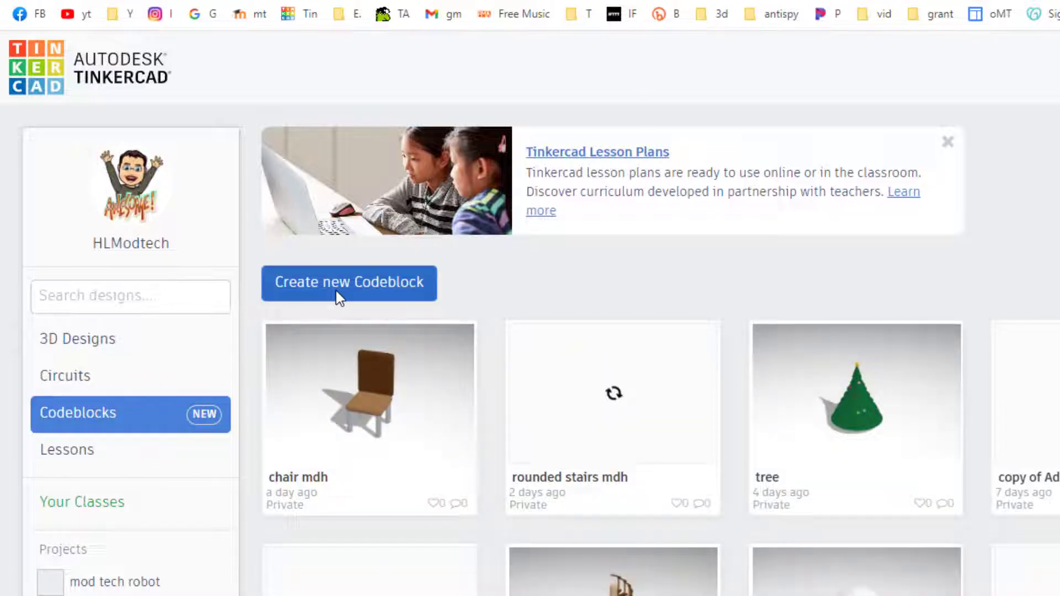
# Start a new blank Codeblocks design from the Tinkercad dashboard
pyautogui.click(349, 283)
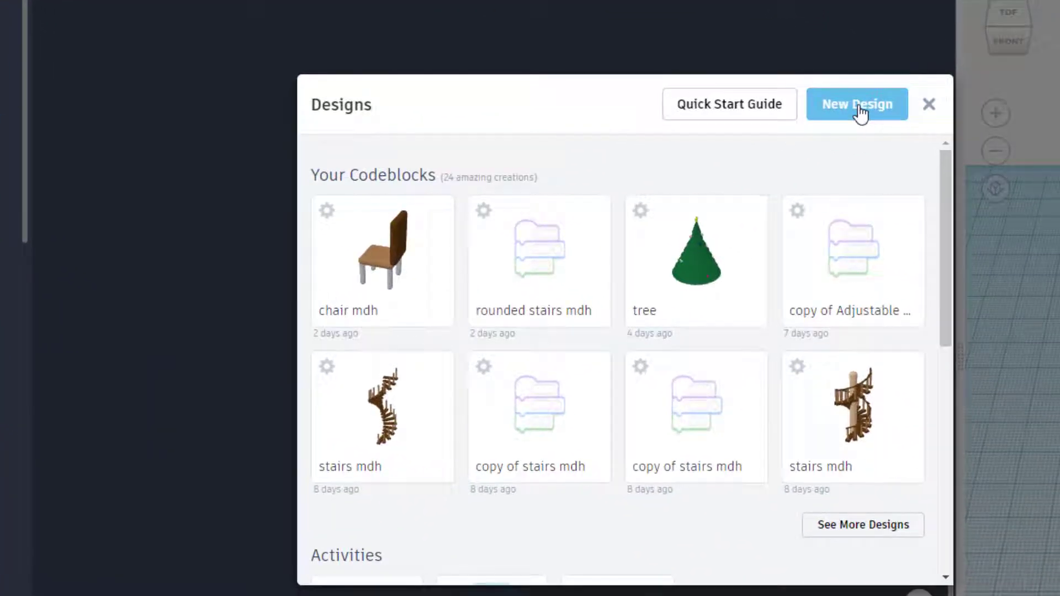
pyautogui.click(857, 104)
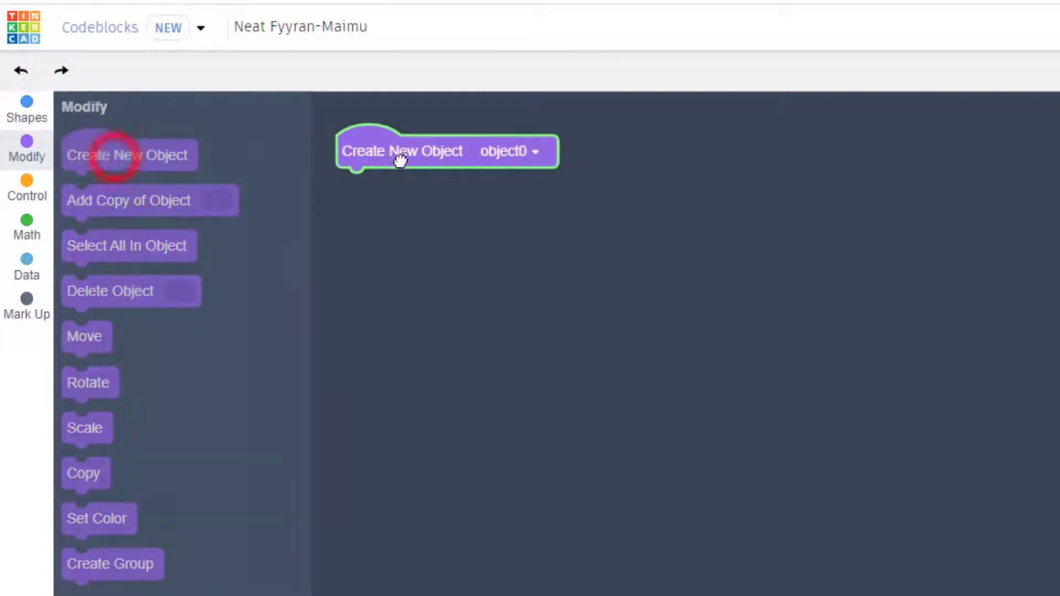
# Rename the object variable from object0 to leg
pyautogui.click(514, 152)
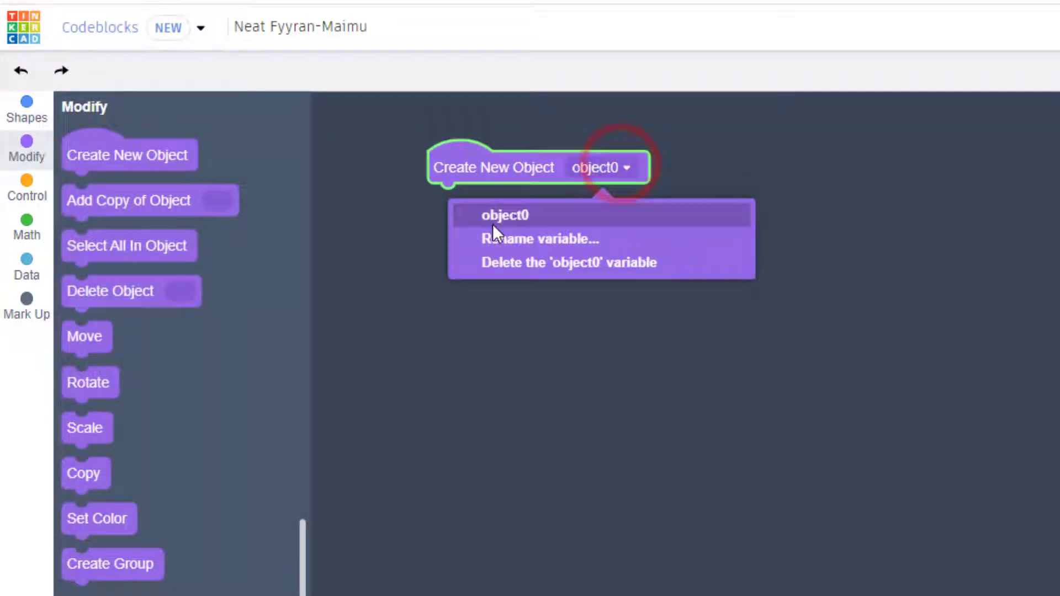
pyautogui.click(537, 239)
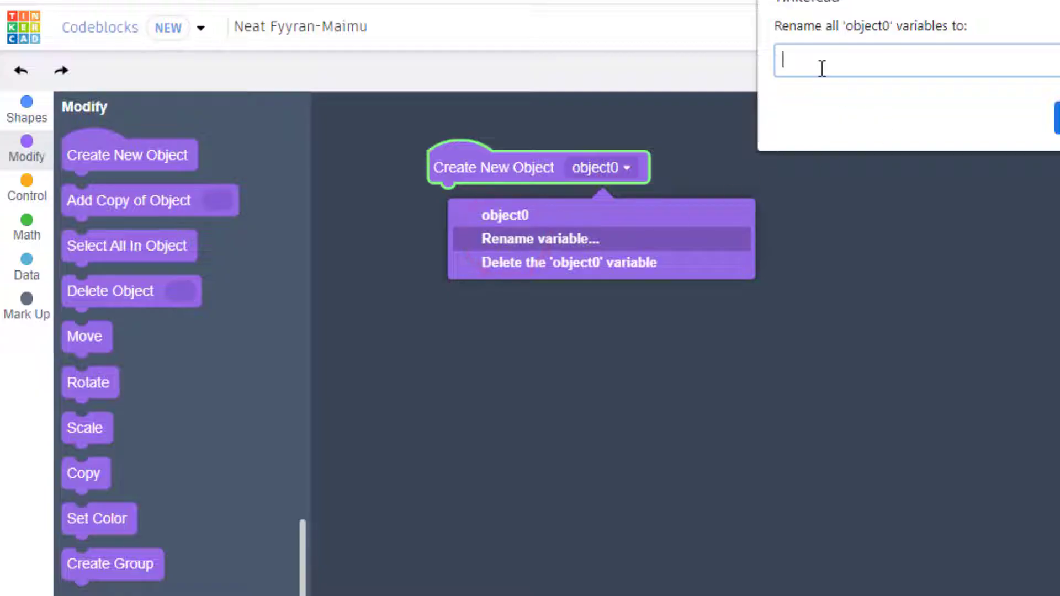
pyautogui.write('leg')
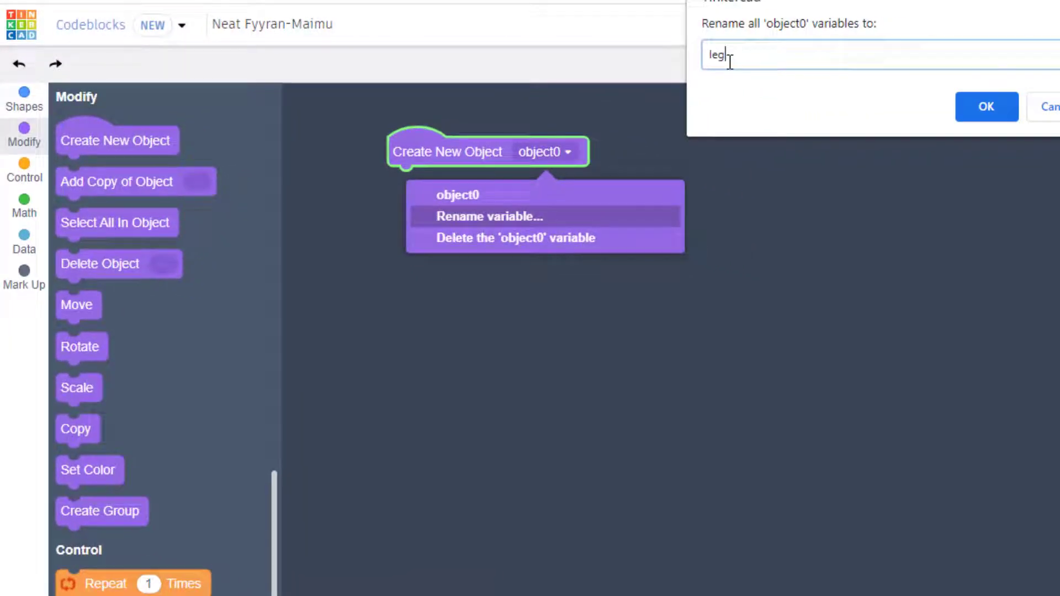
pyautogui.click(985, 106)
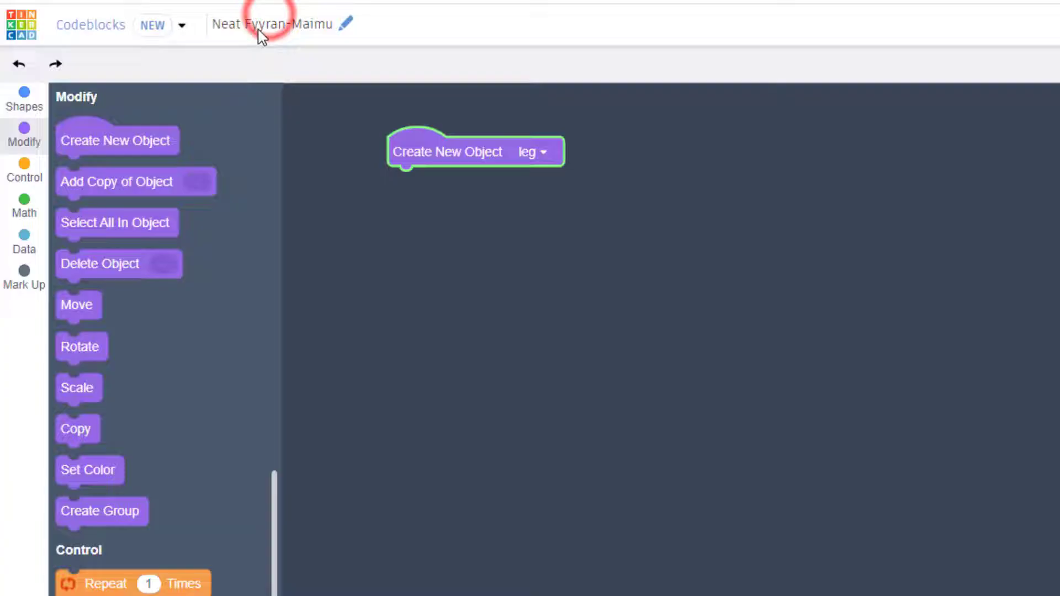
# Retitle the design as 'among us'
pyautogui.click(272, 25)
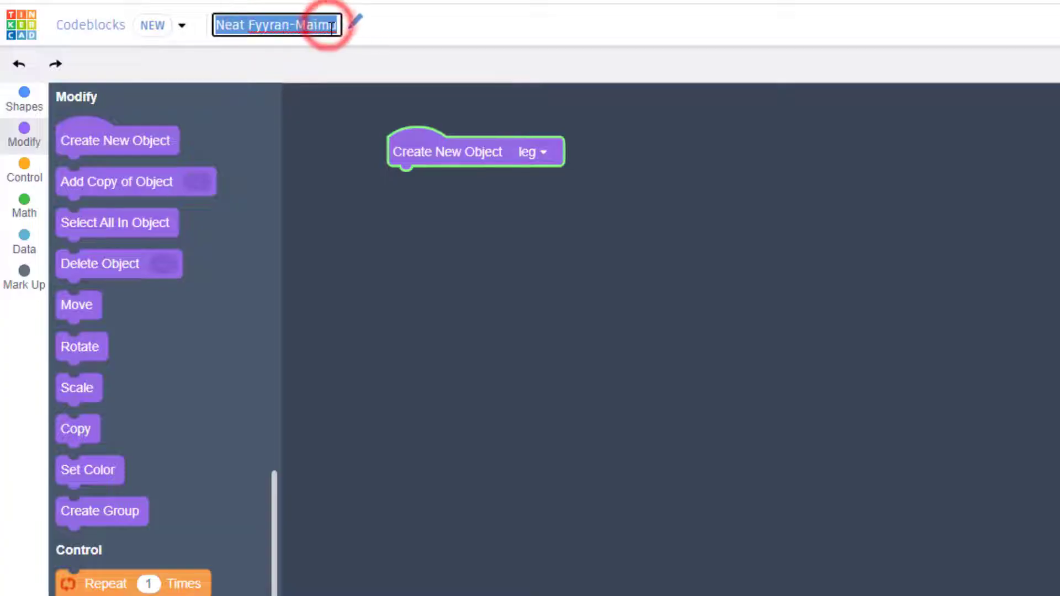
pyautogui.write('amongyu')
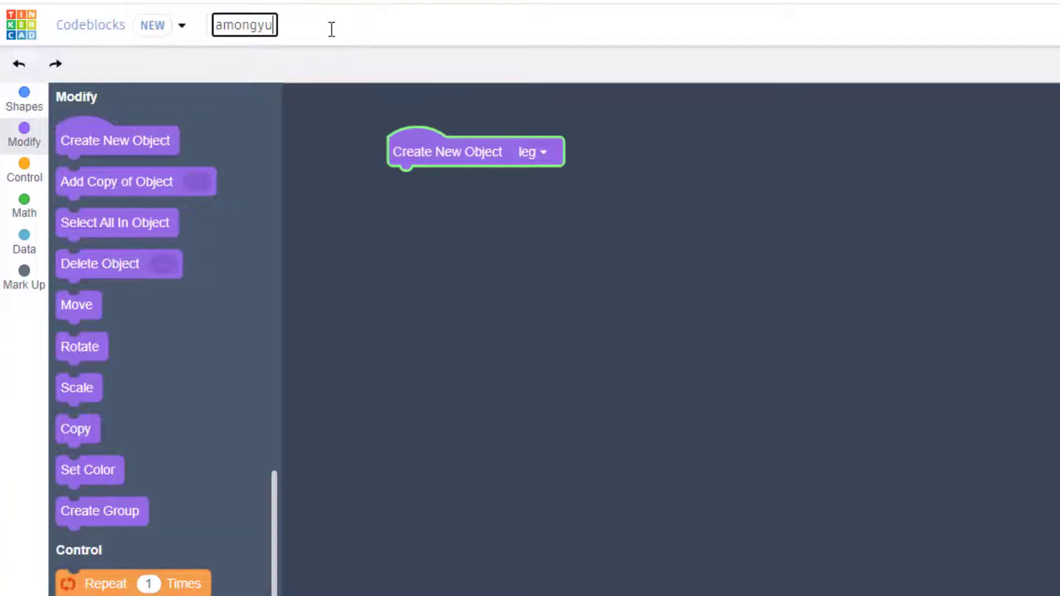
pyautogui.write('among us')
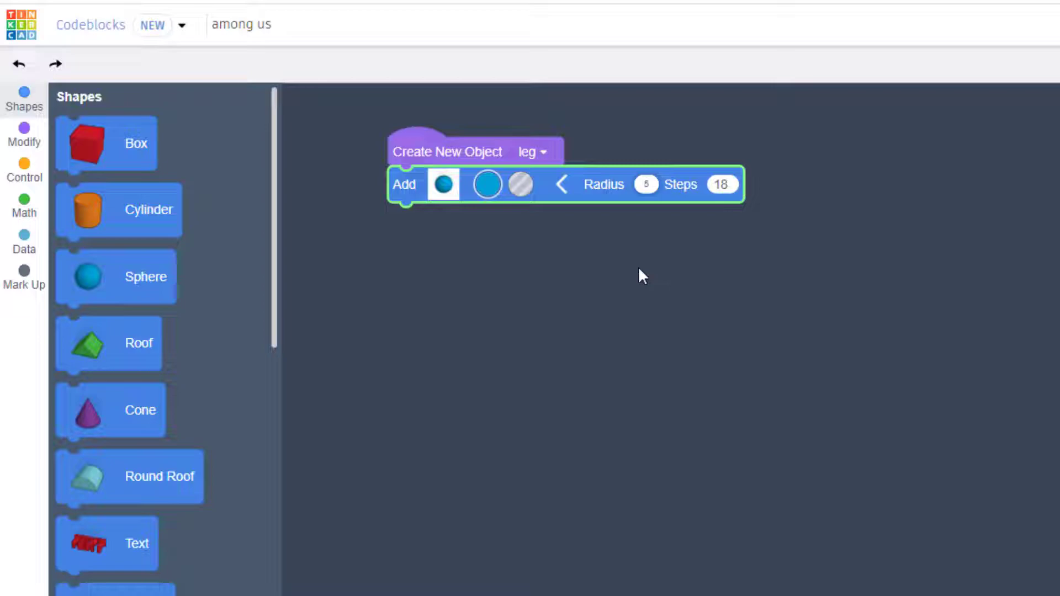
# Give the leg sphere 36 steps, scale it 1.33 in Z and move it up 6.5
pyautogui.click(722, 183)
pyautogui.write('36')
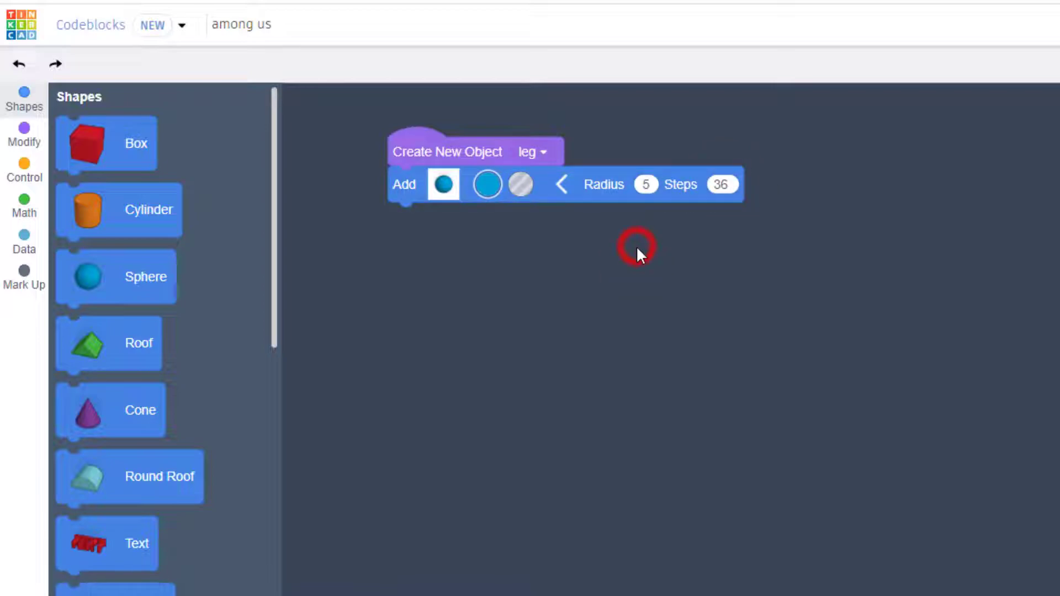
pyautogui.click(24, 141)
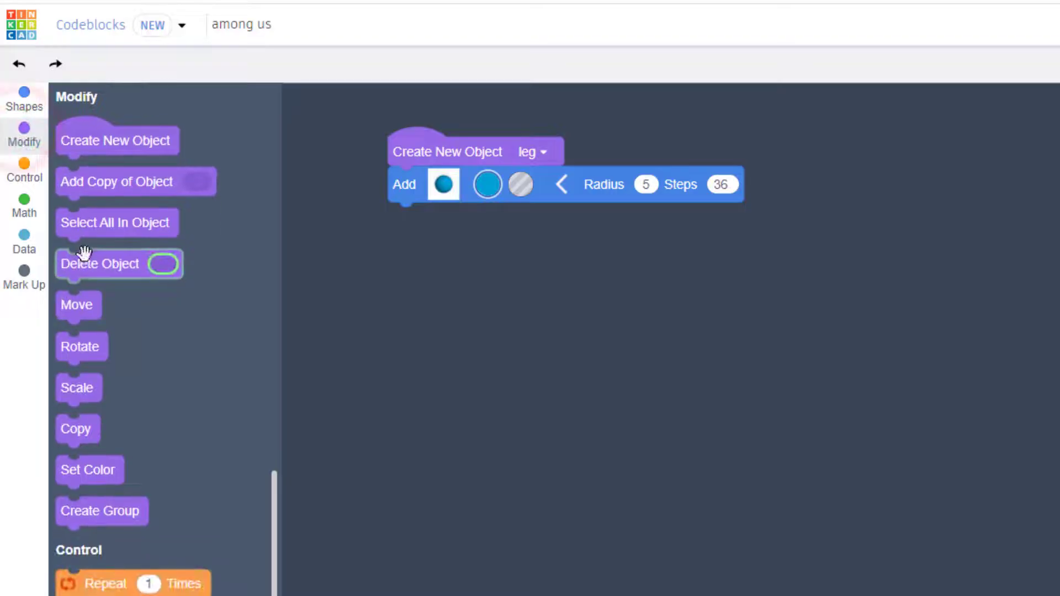
pyautogui.moveTo(77, 387); pyautogui.dragTo(420, 222)
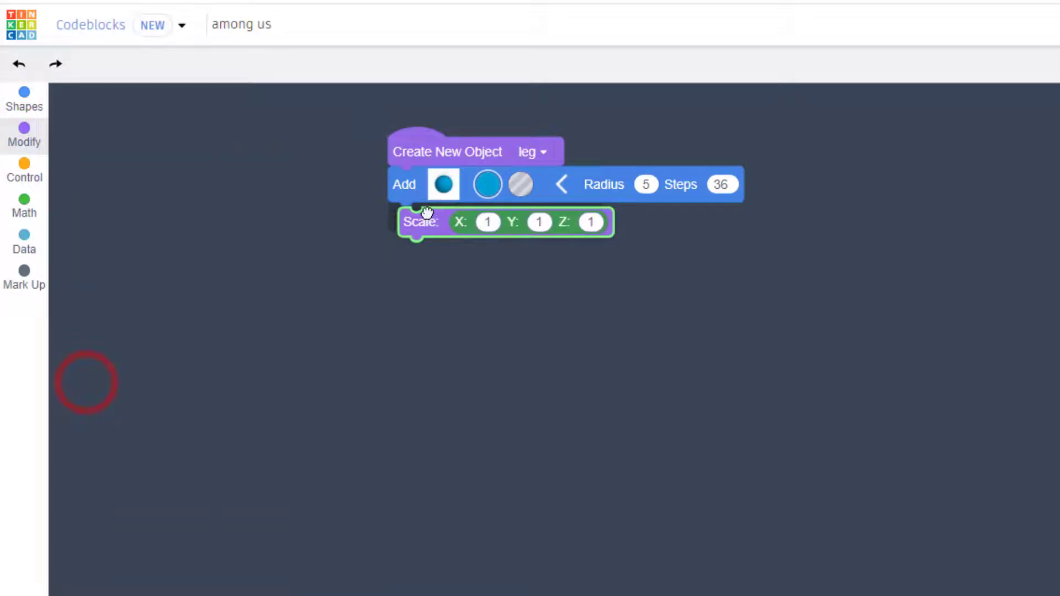
pyautogui.click(24, 132)
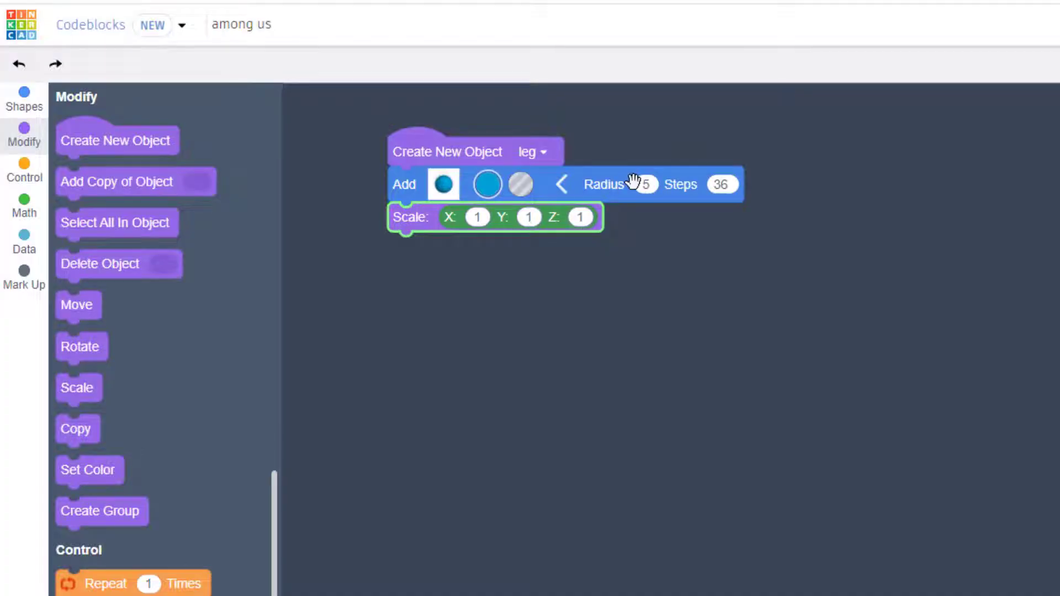
pyautogui.click(580, 217)
pyautogui.write('.33')
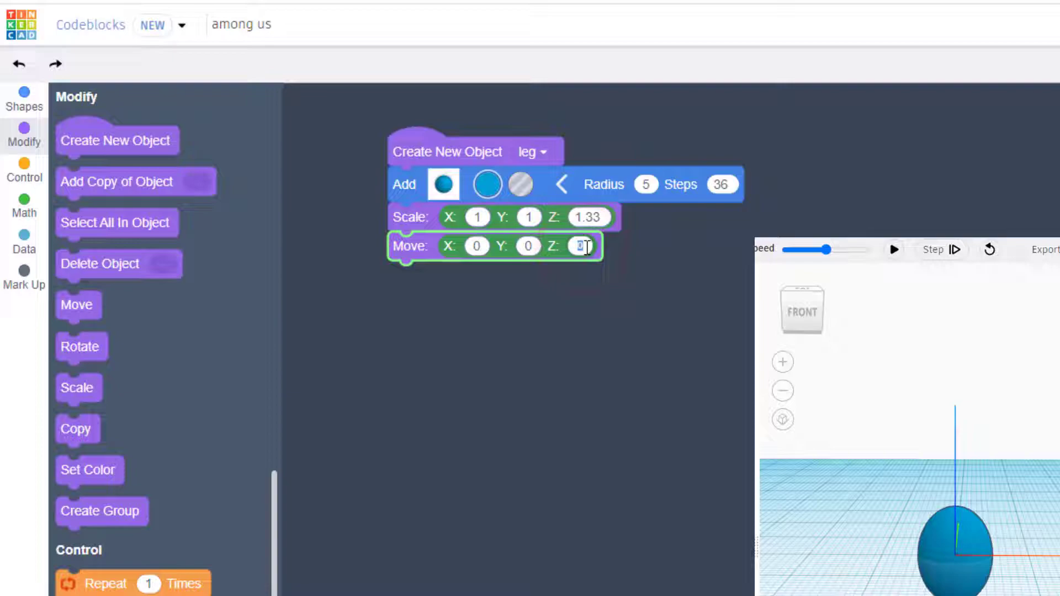
pyautogui.write('6.5')
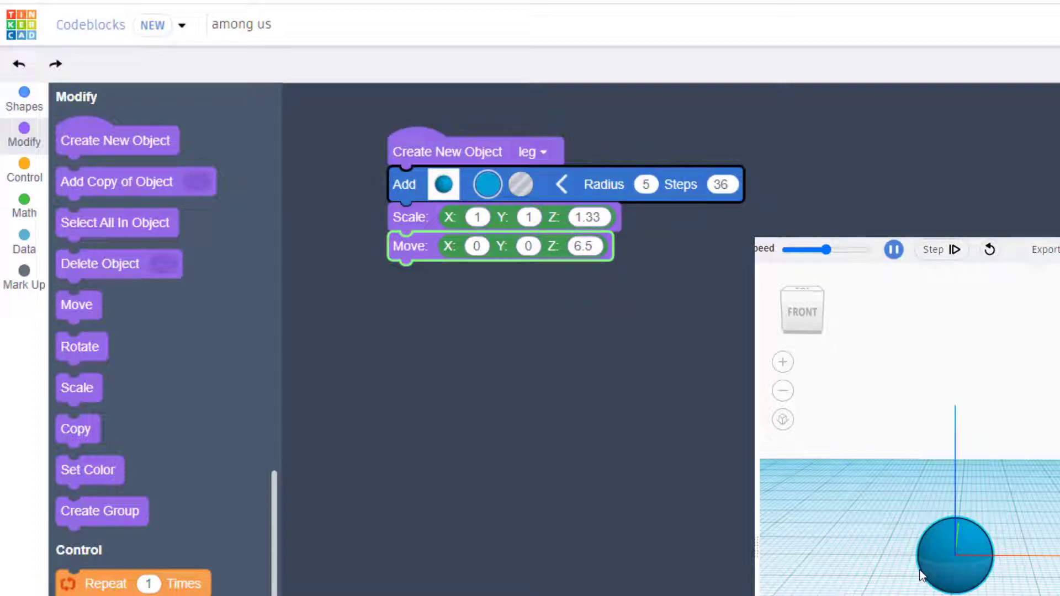
pyautogui.click(894, 249)
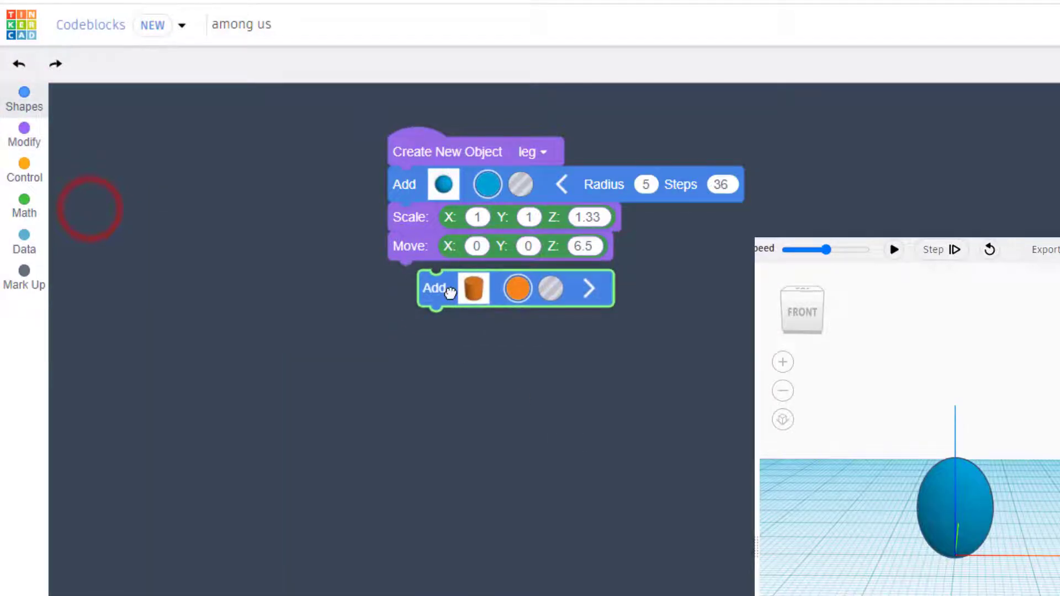
# Add a radius-5 cylinder 13.33 high, raised 13, beneath the leg sphere
pyautogui.click(23, 100)
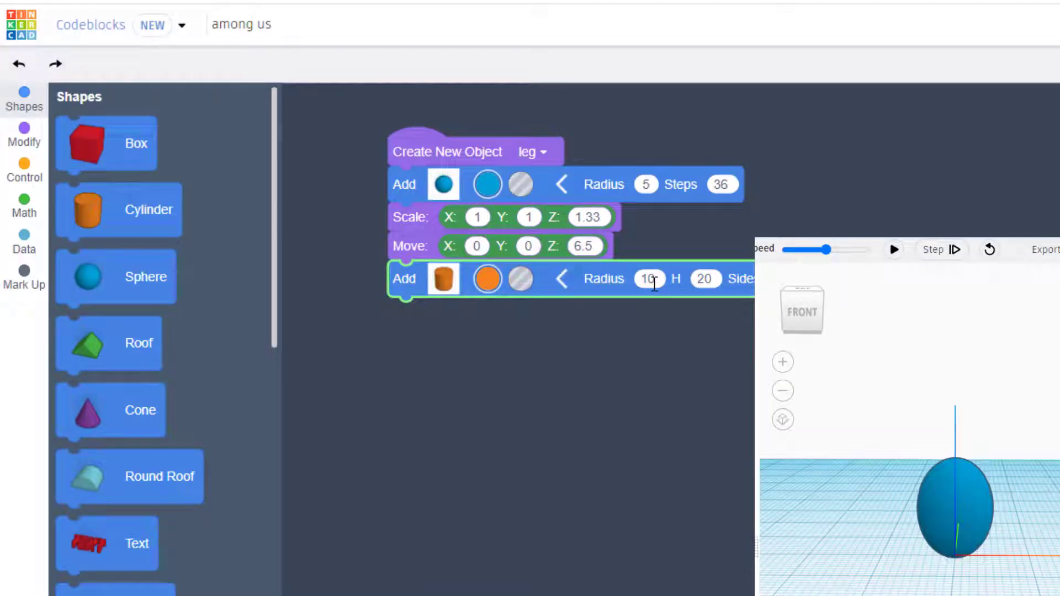
pyautogui.click(647, 279)
pyautogui.write('5')
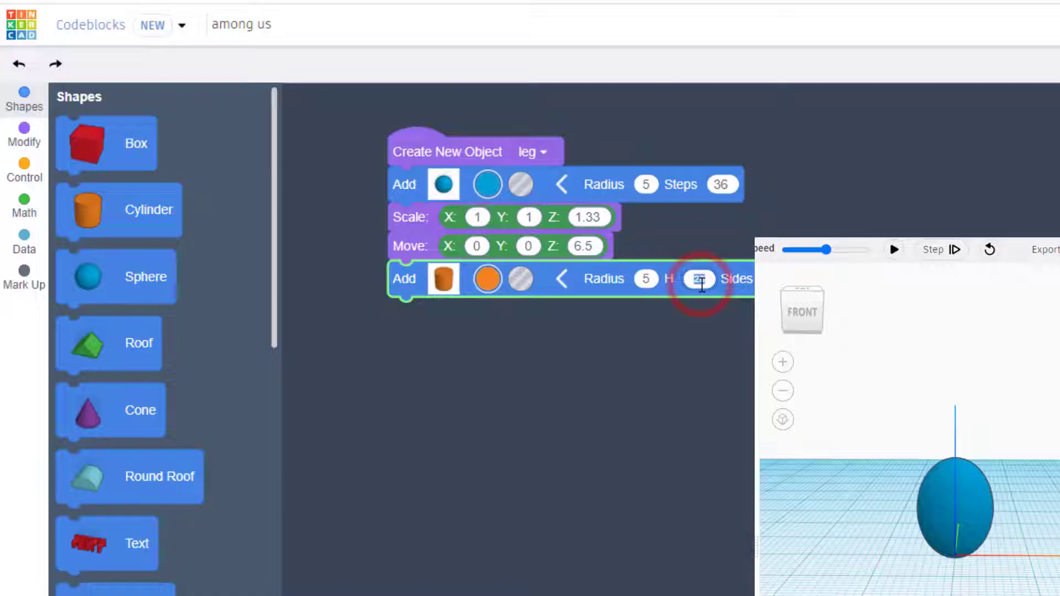
pyautogui.write('13.33')
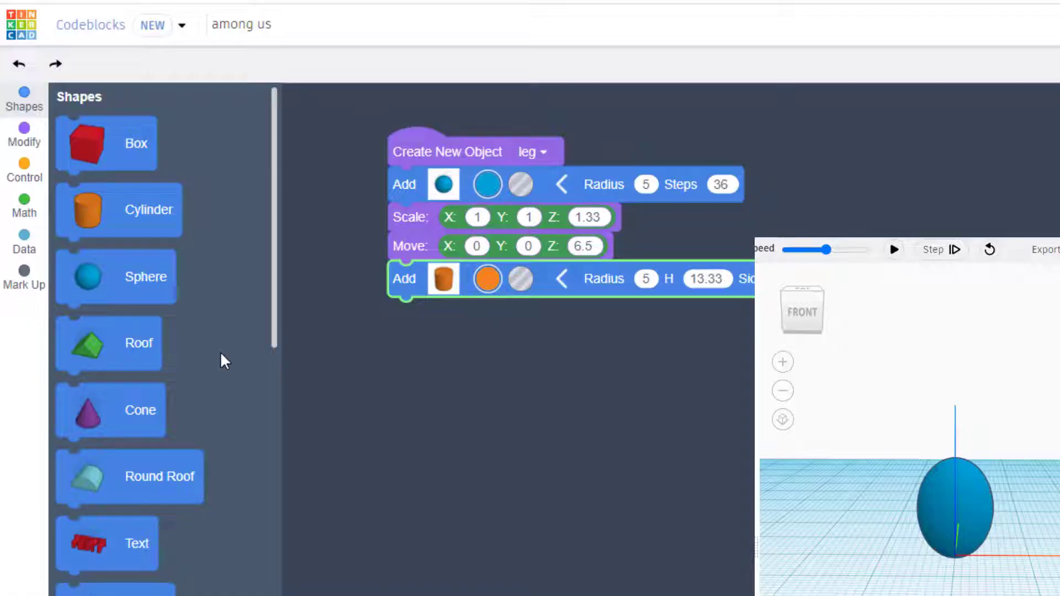
pyautogui.click(24, 141)
pyautogui.write('13')
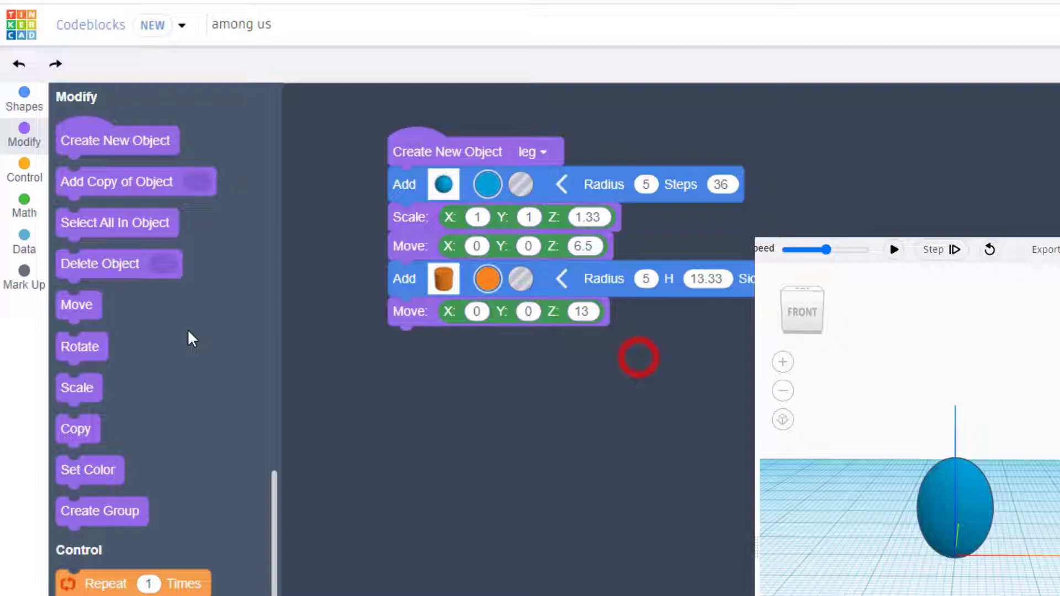
# Group the sphere and cylinder and run the code to preview the red leg
pyautogui.moveTo(102, 511); pyautogui.dragTo(360, 395)
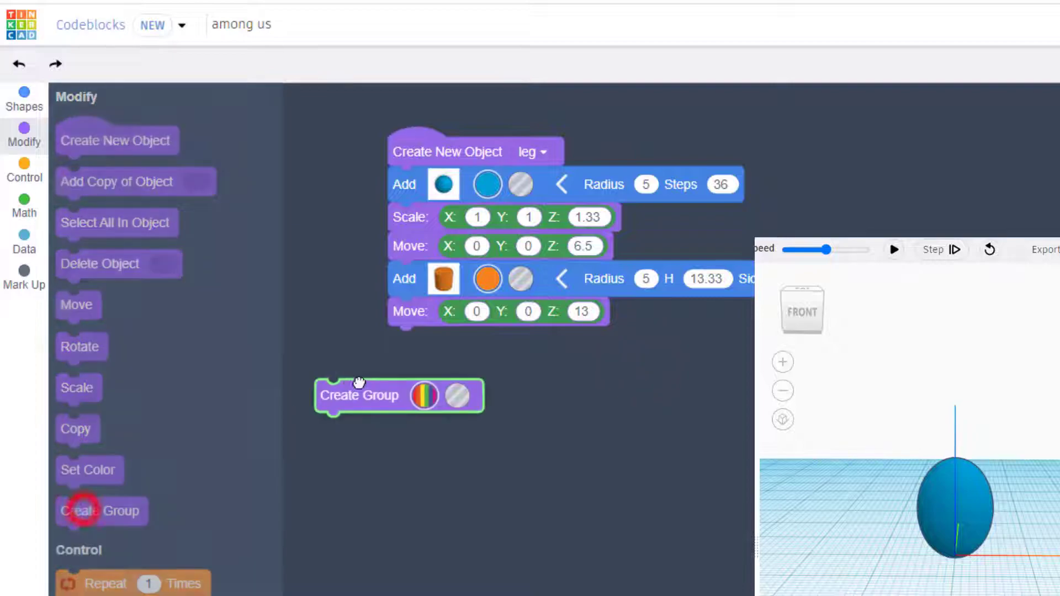
pyautogui.moveTo(360, 395); pyautogui.dragTo(433, 341)
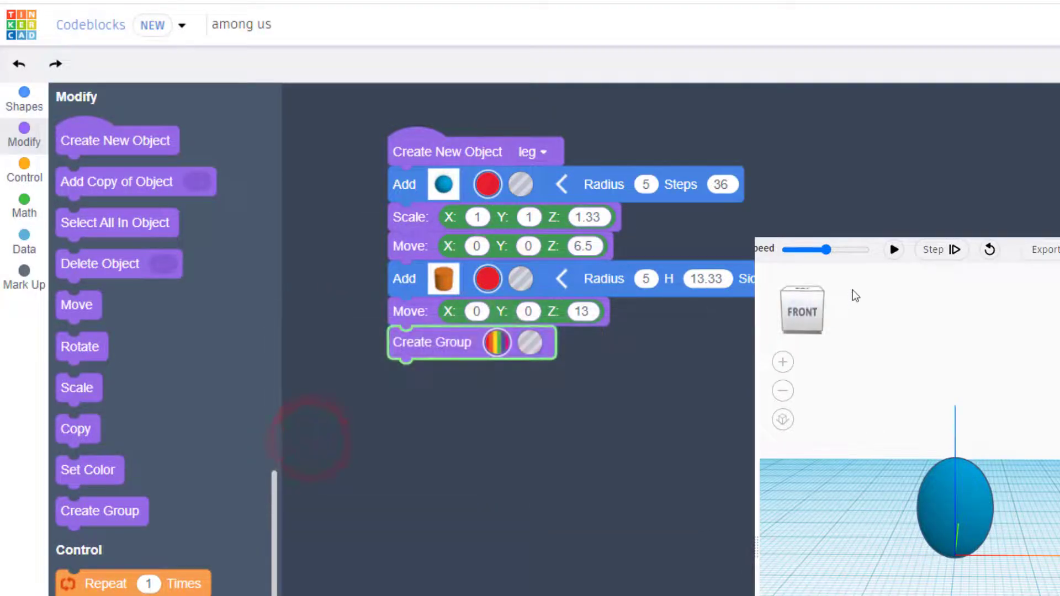
pyautogui.click(895, 250)
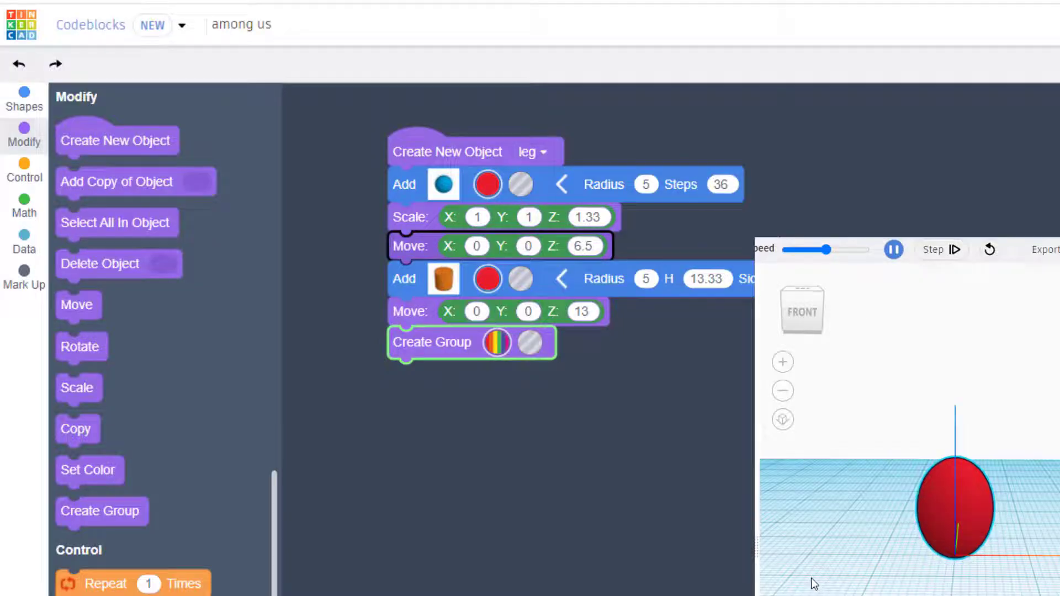
pyautogui.click(893, 249)
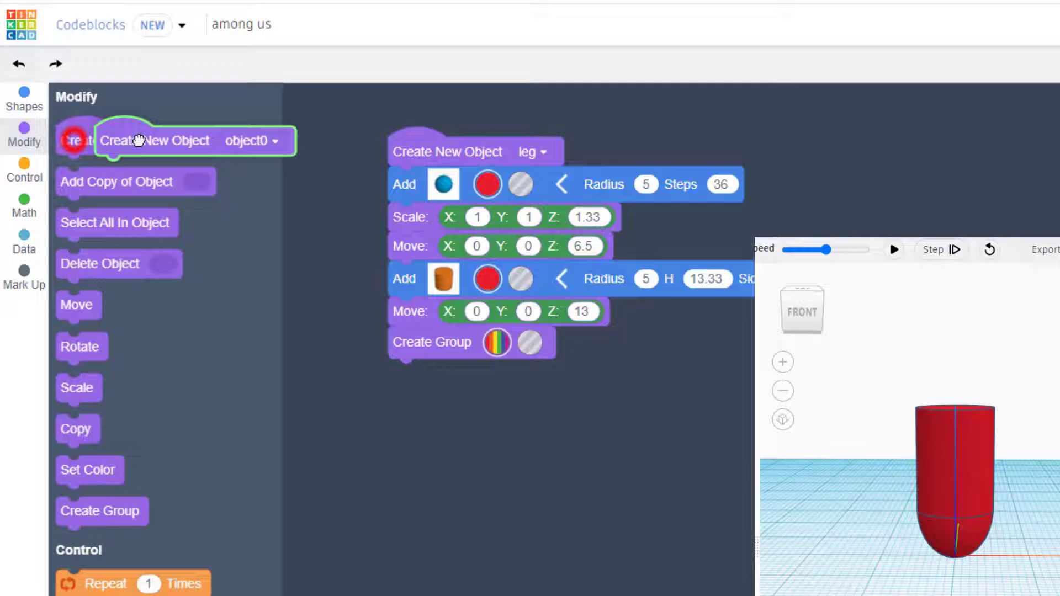
# Create a new object named body holding a radius-8 sphere
pyautogui.moveTo(139, 140); pyautogui.dragTo(473, 401)
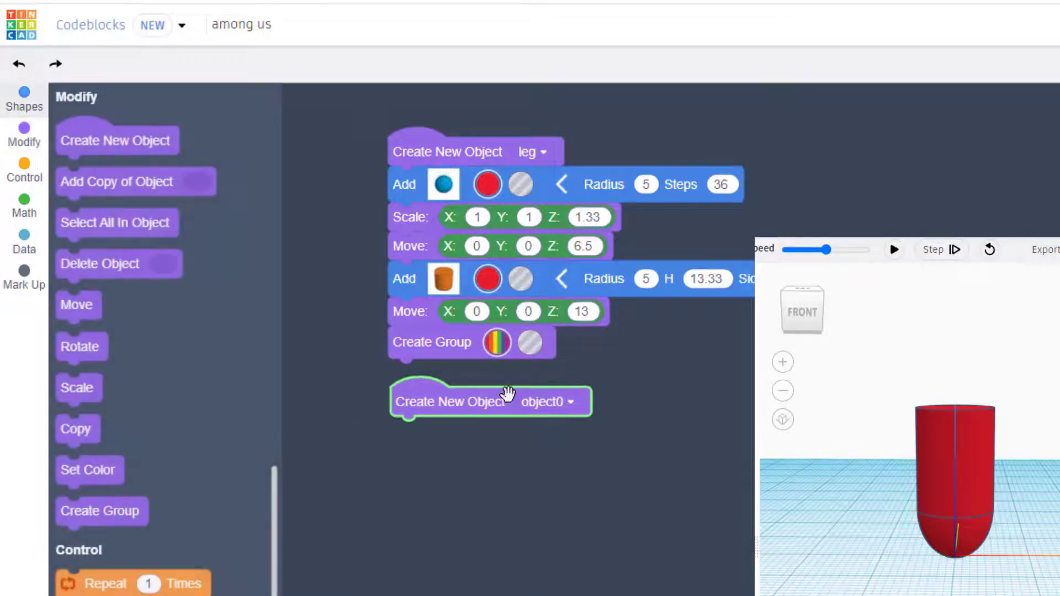
pyautogui.click(568, 402)
pyautogui.write('body')
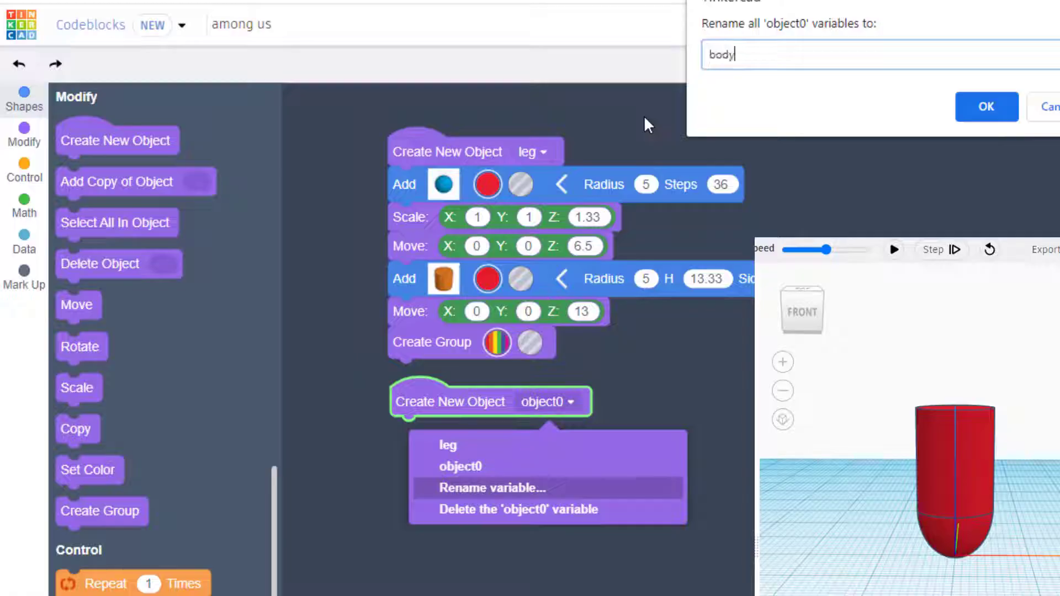
pyautogui.moveTo(969, 119)
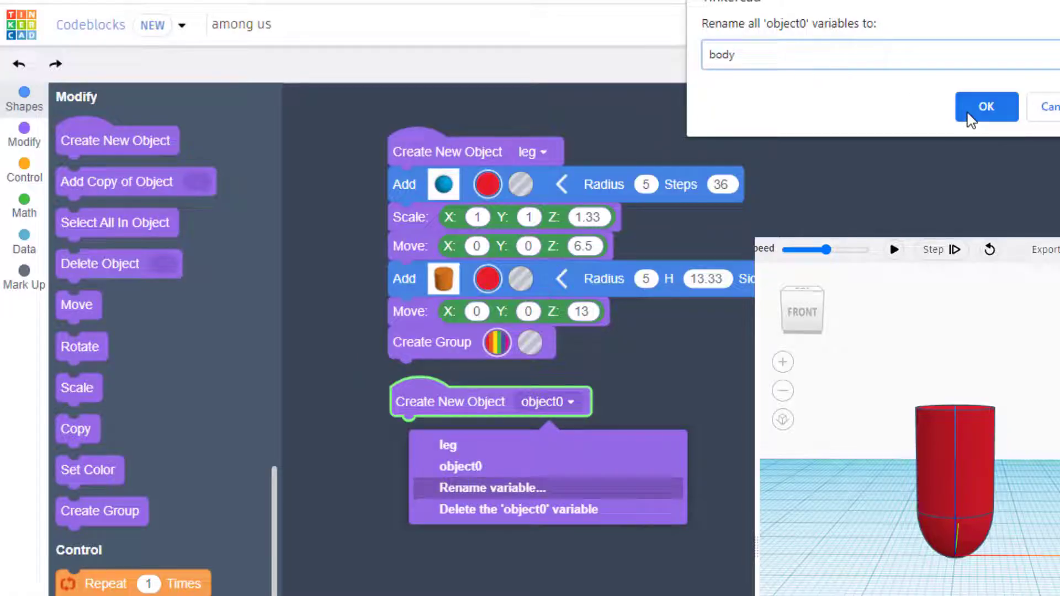
pyautogui.click(987, 106)
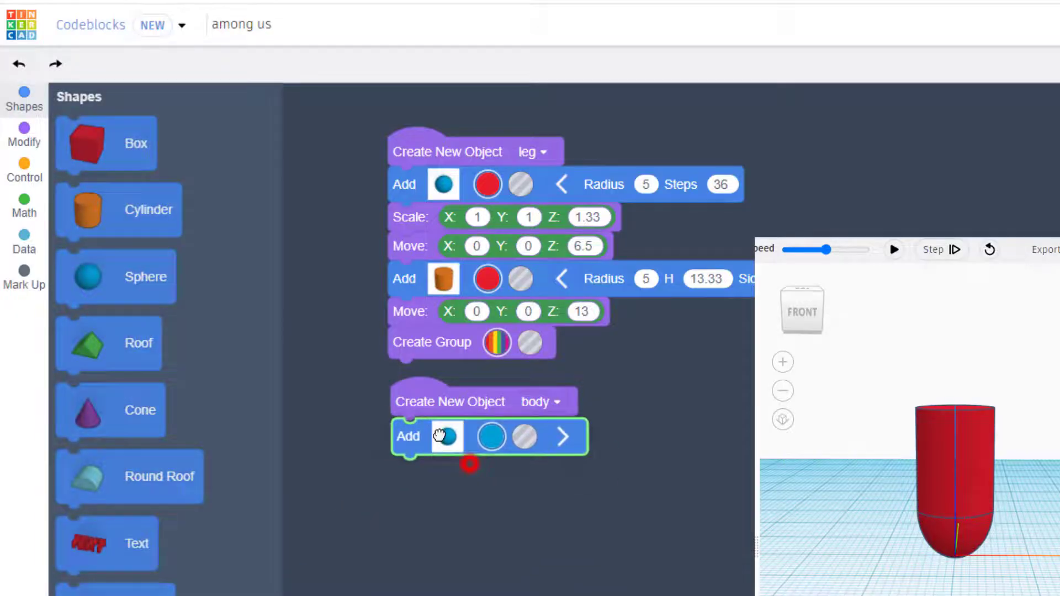
pyautogui.click(488, 437)
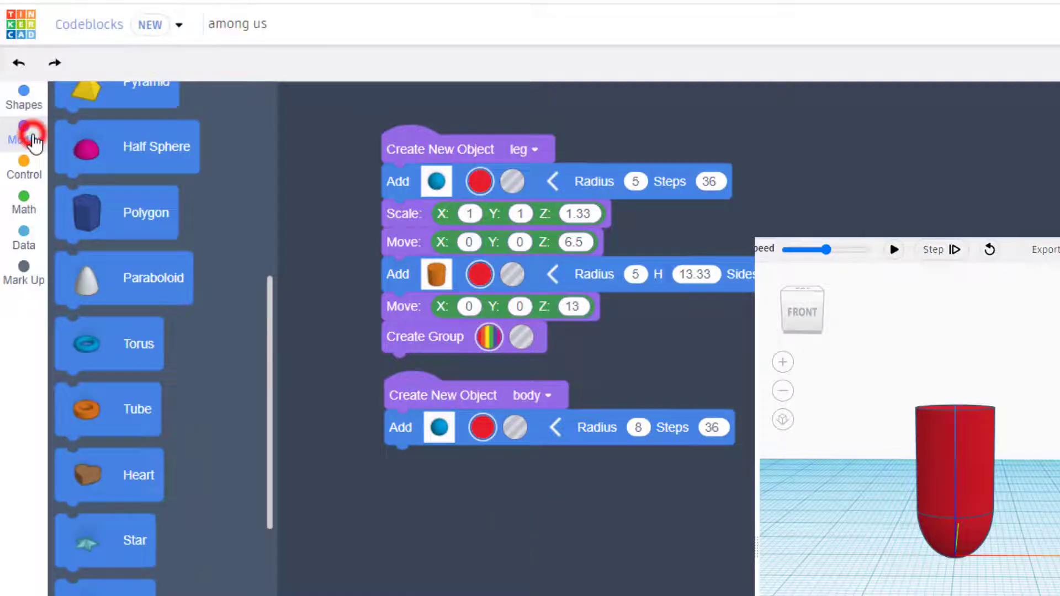
# Scale the body sphere 1.375 in X and 8 in Z and raise it 15
pyautogui.click(24, 138)
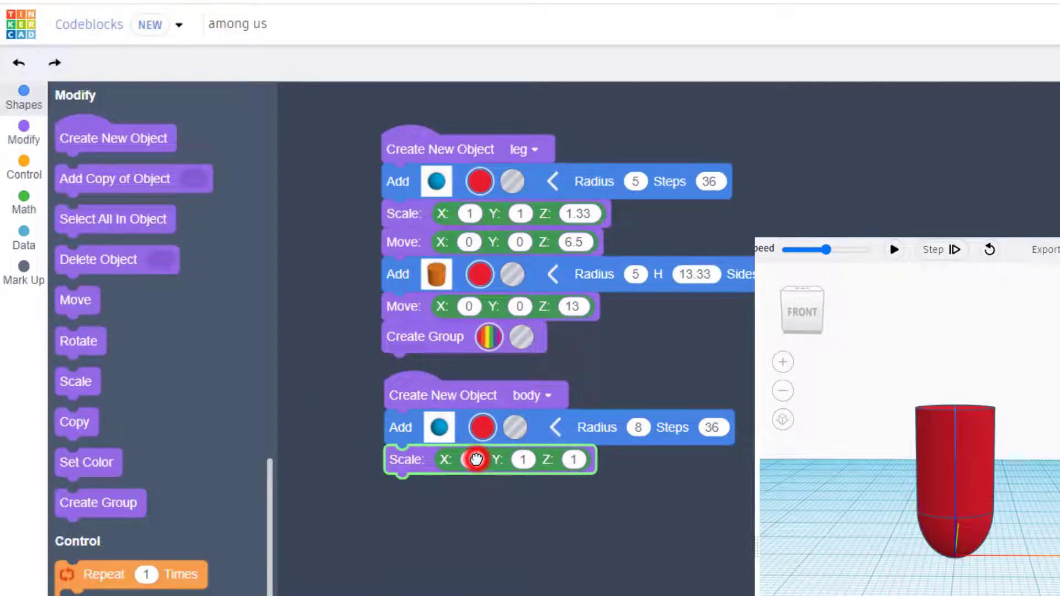
pyautogui.write('275')
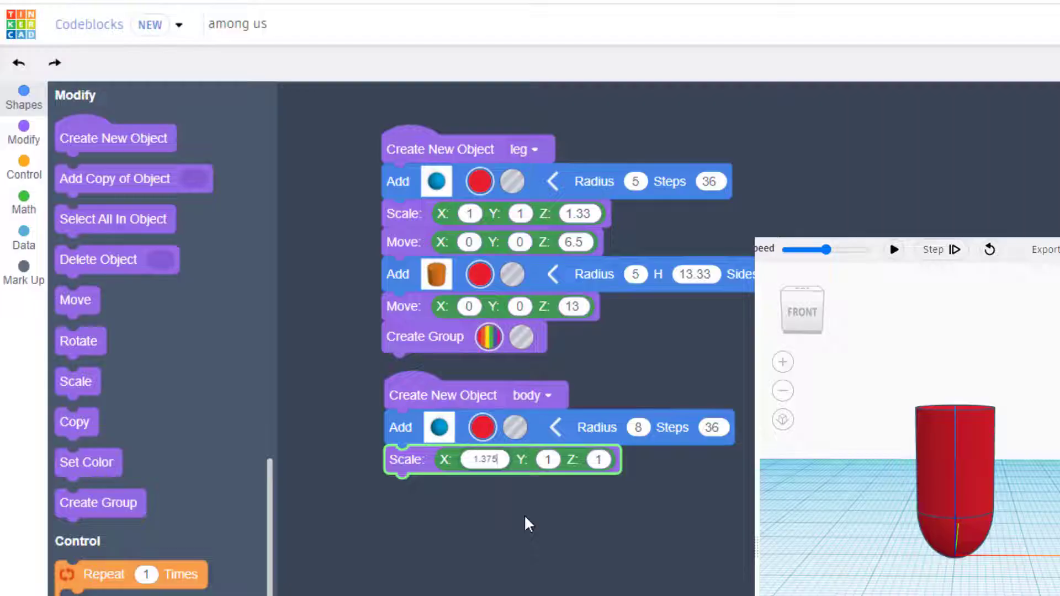
pyautogui.click(598, 459)
pyautogui.write('.8')
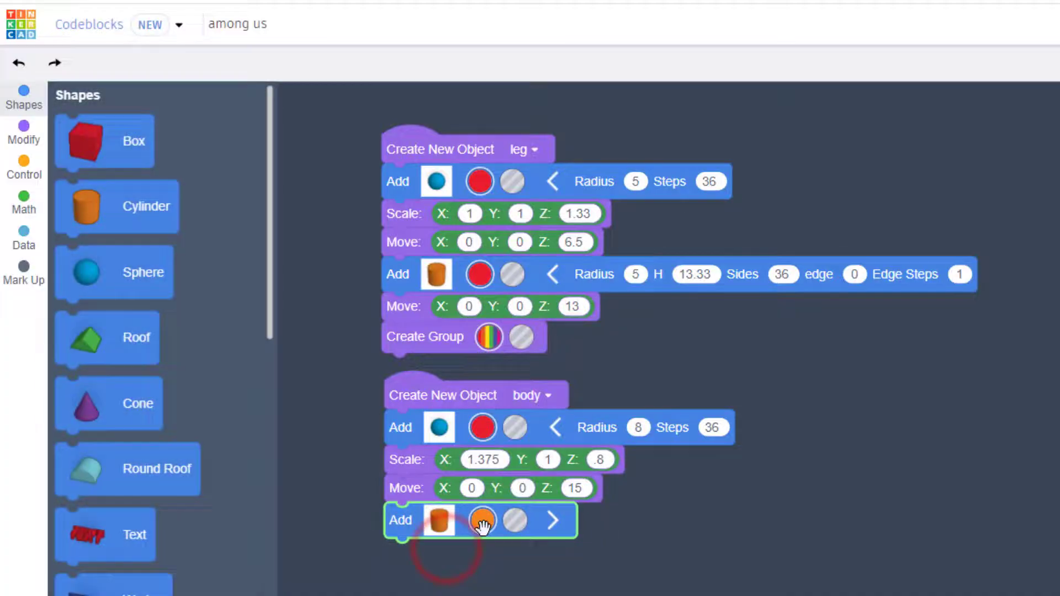
pyautogui.scroll(-3)
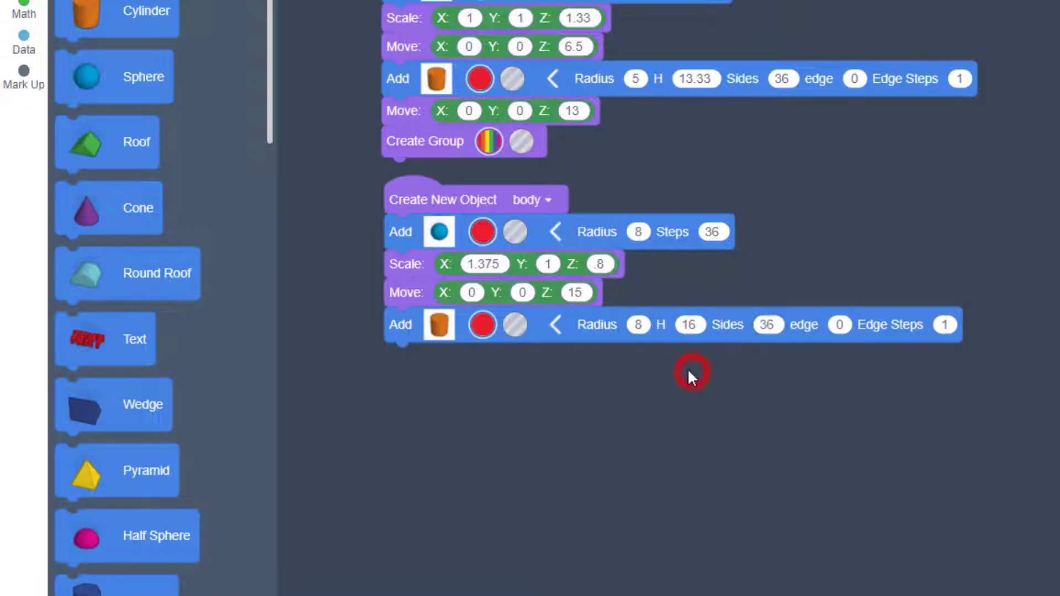
pyautogui.moveTo(456, 381)
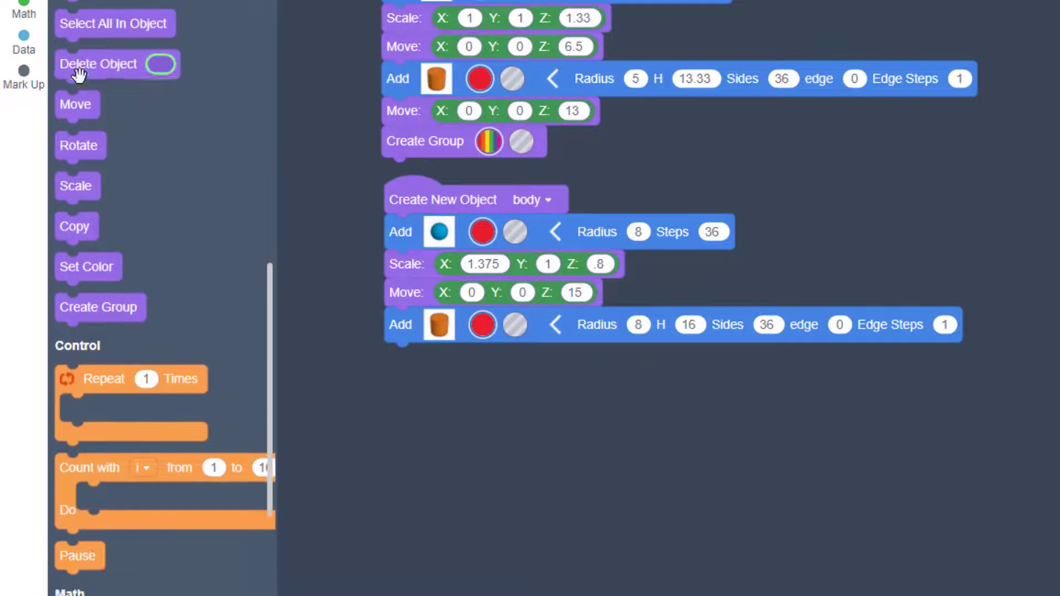
# Add a radius-8, 16-high cylinder scaled 1.375 in X to the body
pyautogui.moveTo(77, 185); pyautogui.dragTo(462, 443)
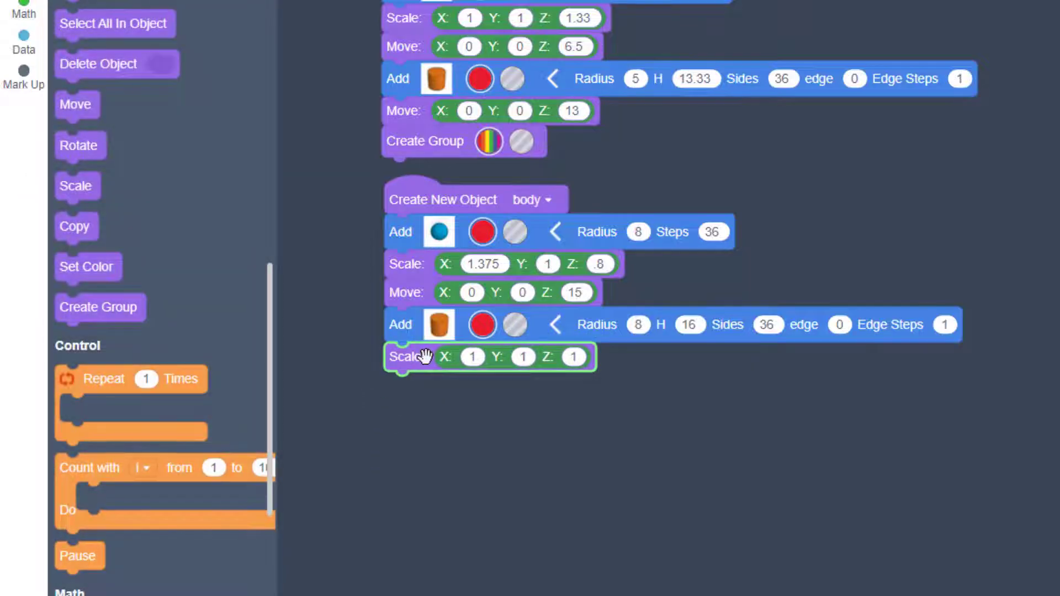
pyautogui.click(471, 358)
pyautogui.write('.375')
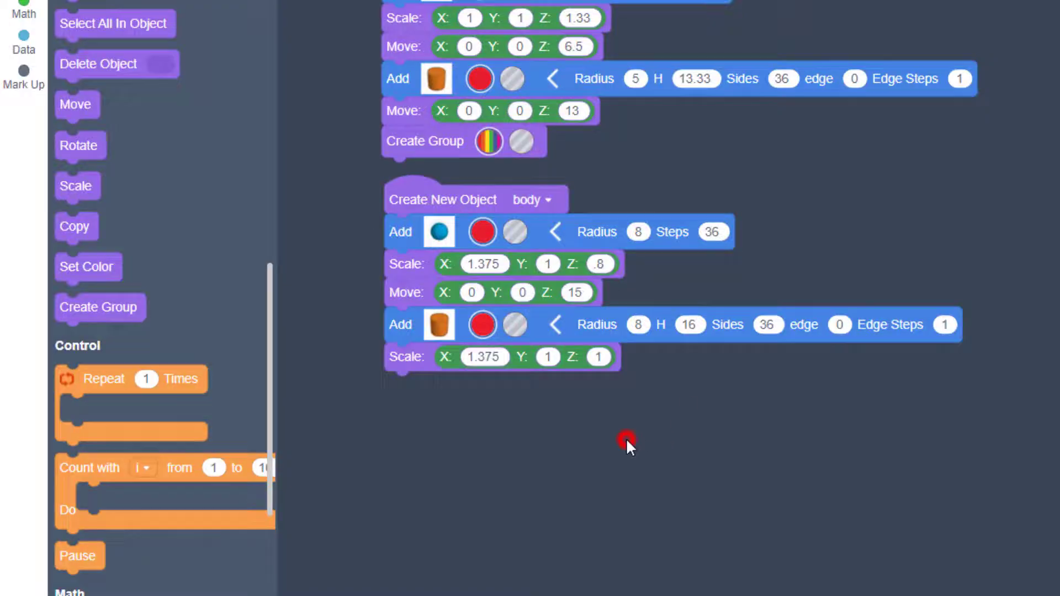
pyautogui.moveTo(619, 437)
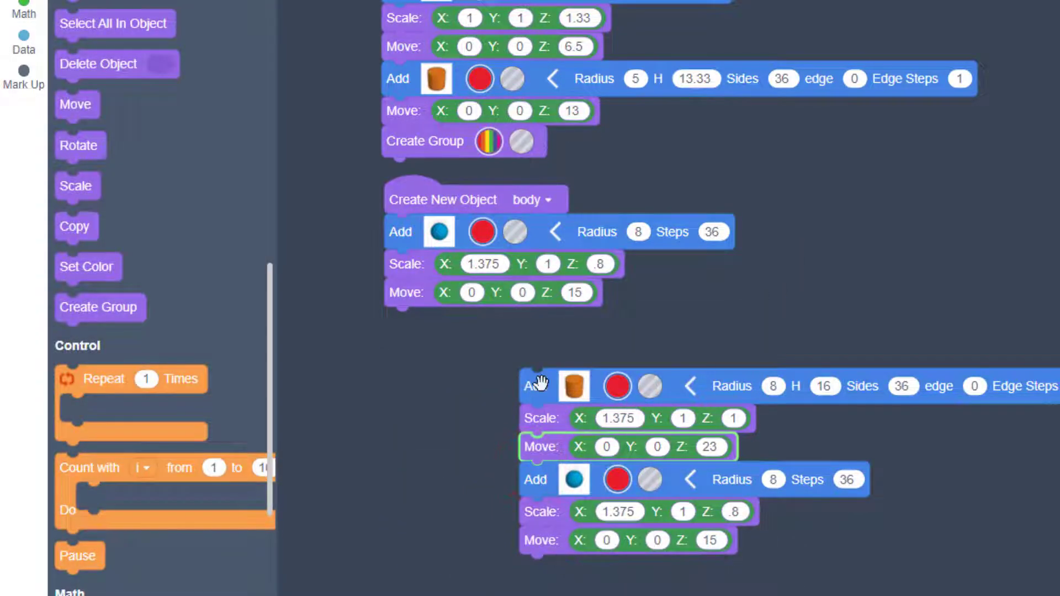
# Raise the cylinder to 23, cap it with a copied sphere at 31 and preview the body
pyautogui.moveTo(534, 385); pyautogui.dragTo(420, 325)
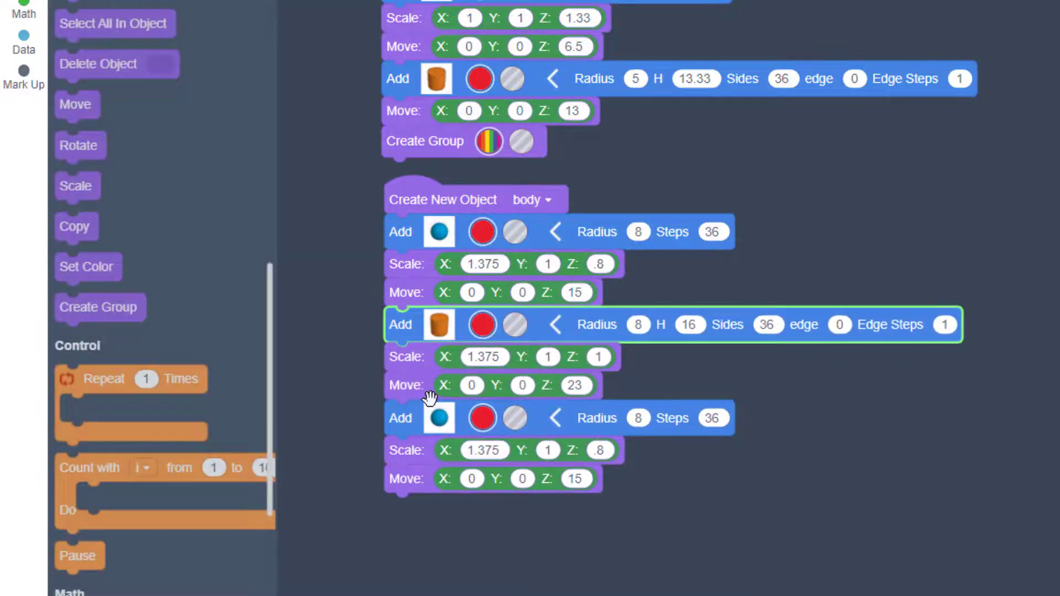
pyautogui.moveTo(495, 483)
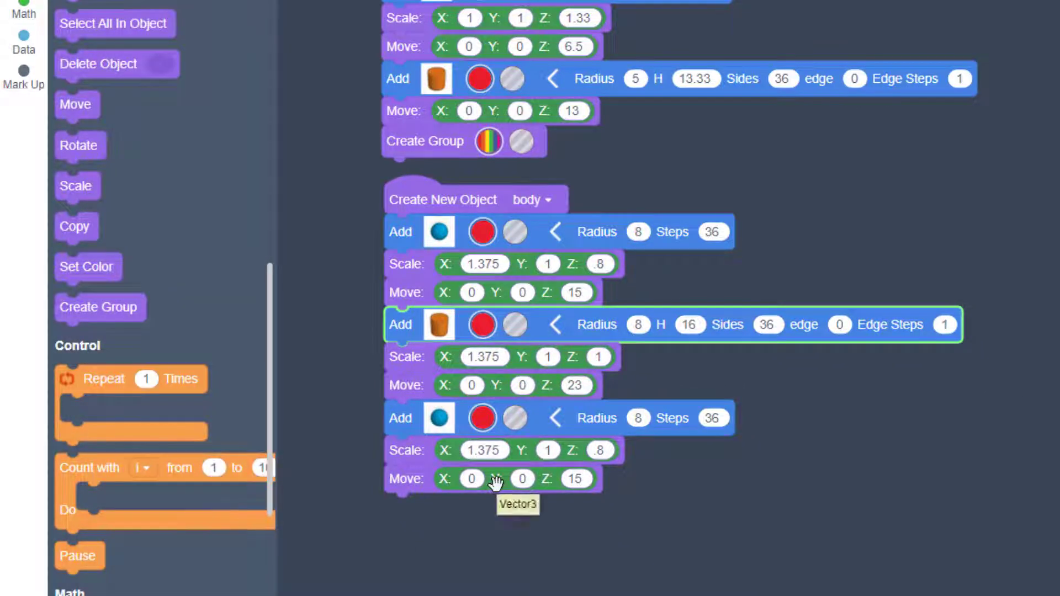
pyautogui.click(577, 478)
pyautogui.write('31')
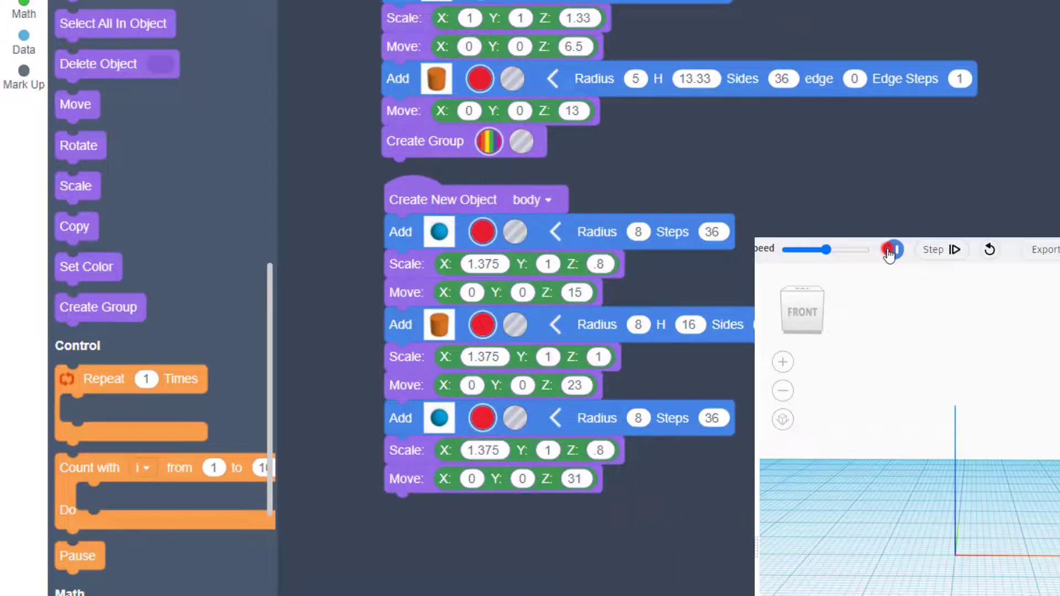
pyautogui.click(895, 249)
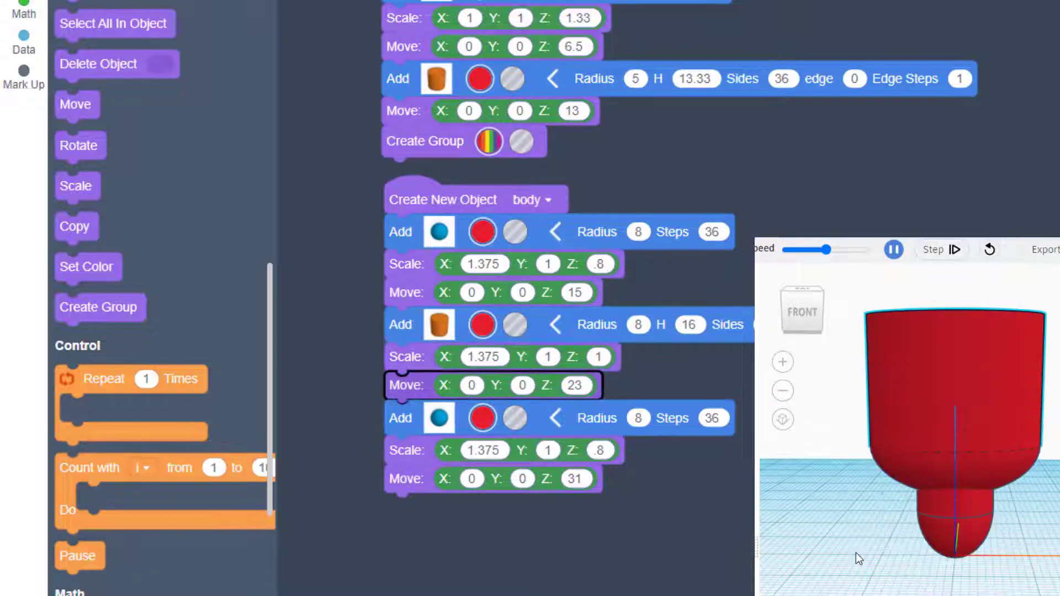
pyautogui.click(892, 249)
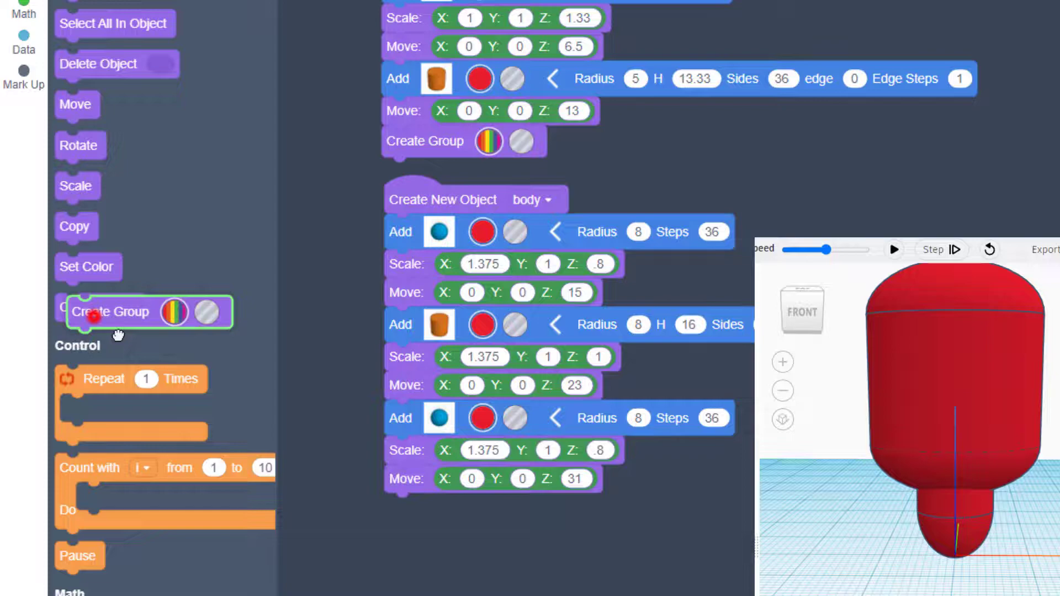
# Group the body shapes and smooth spheres and cylinder to 48 steps/sides
pyautogui.moveTo(112, 311); pyautogui.dragTo(427, 509)
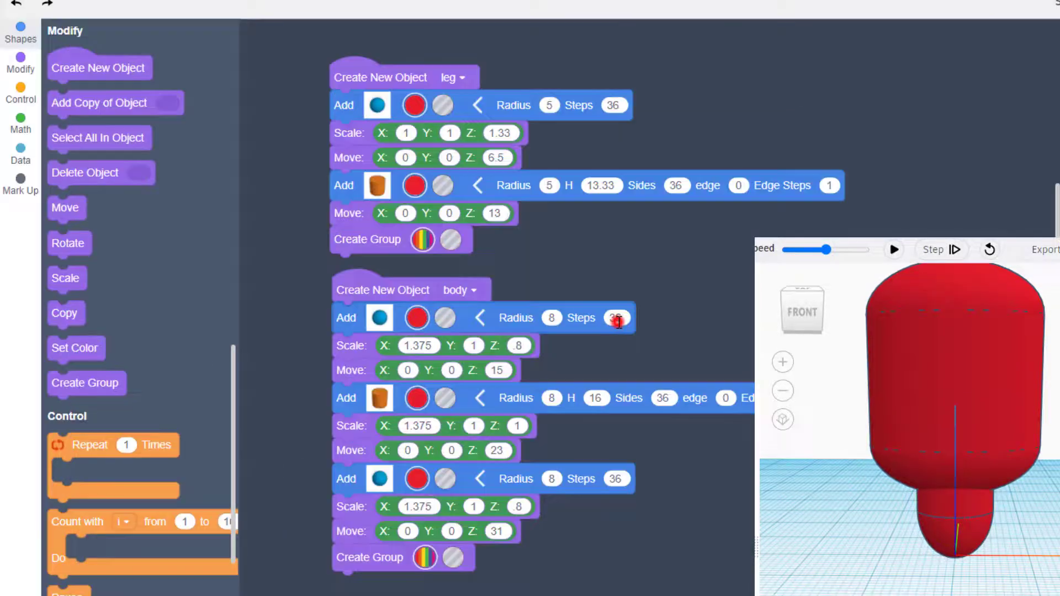
pyautogui.write('48')
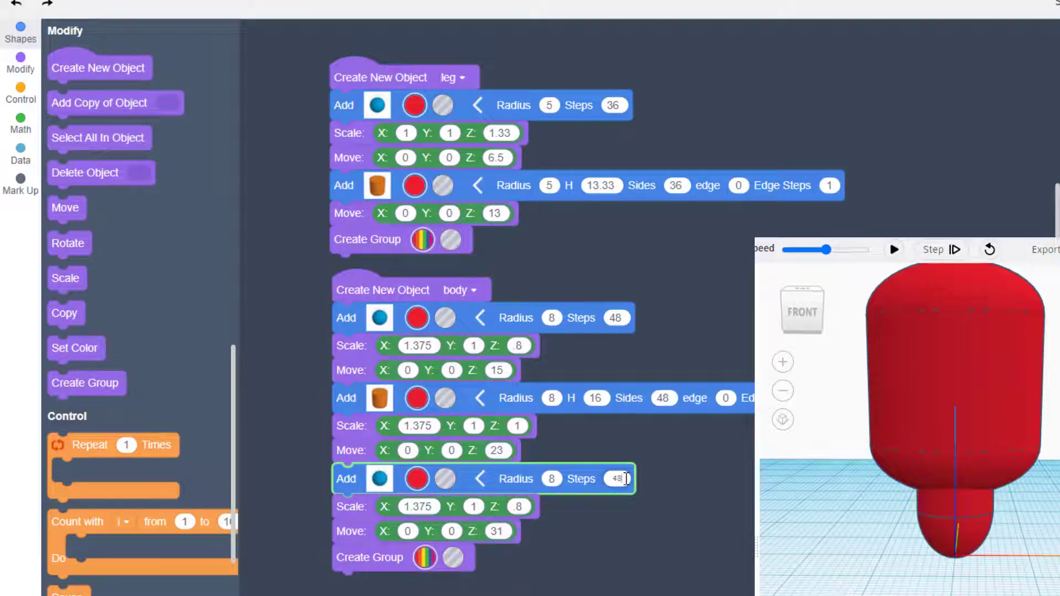
pyautogui.click(894, 250)
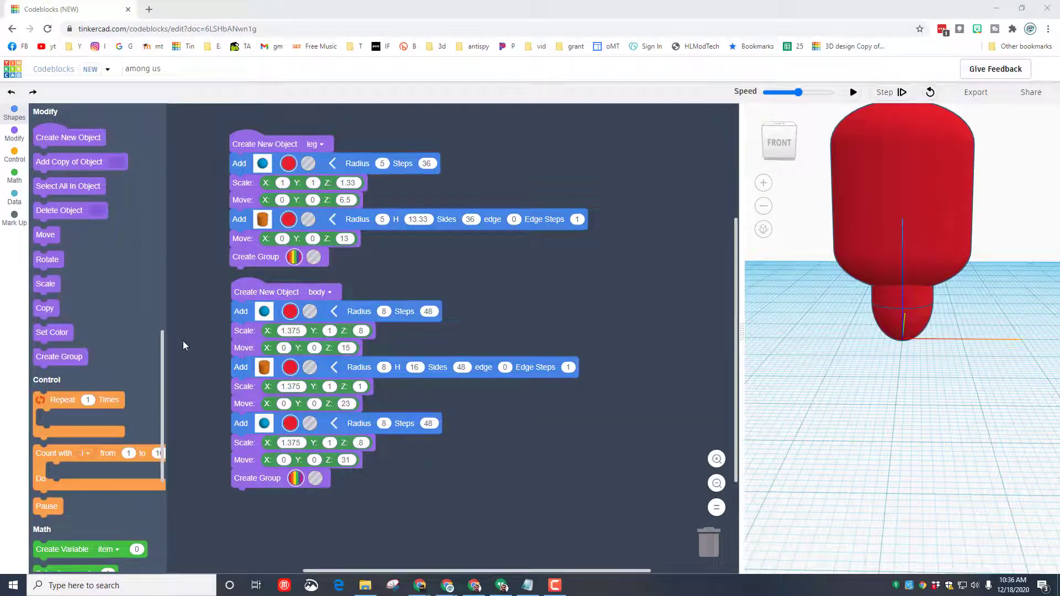
# Move the body code beside the leg, create object face with a copy-of-object step
pyautogui.moveTo(284, 291); pyautogui.dragTo(424, 174)
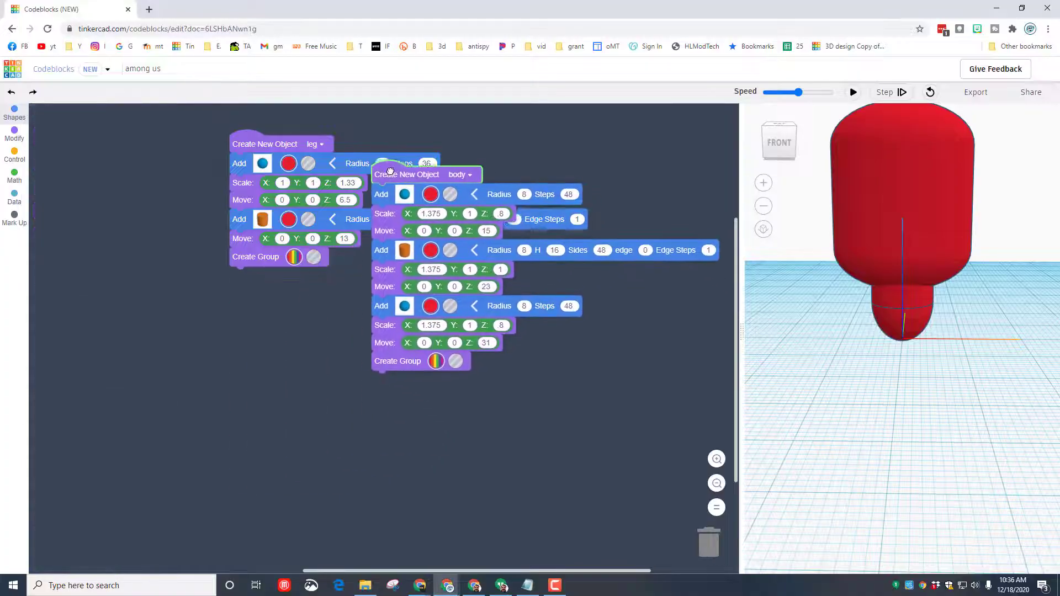
pyautogui.click(14, 133)
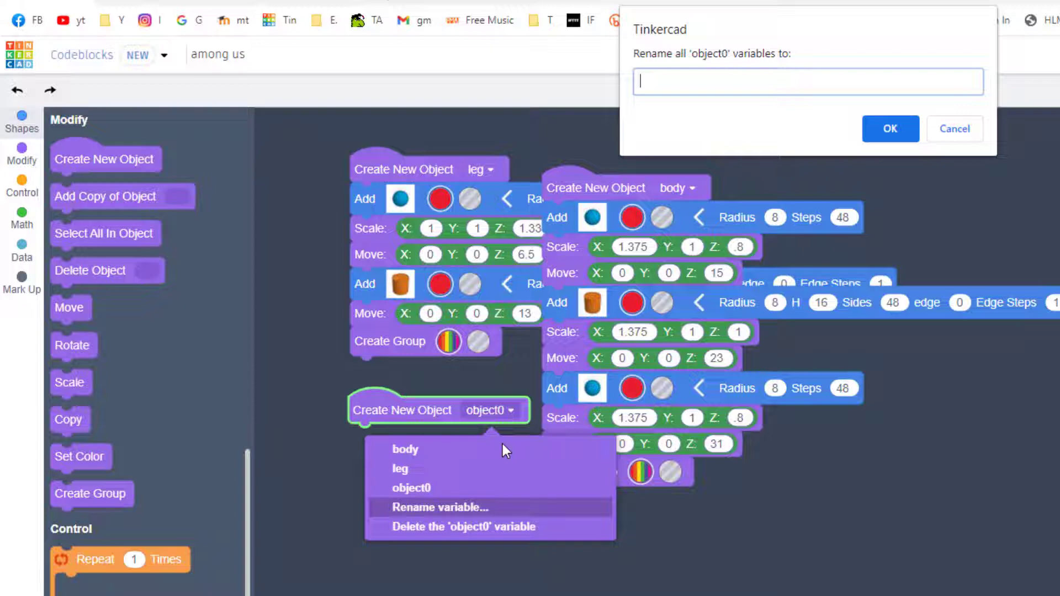
pyautogui.write('face')
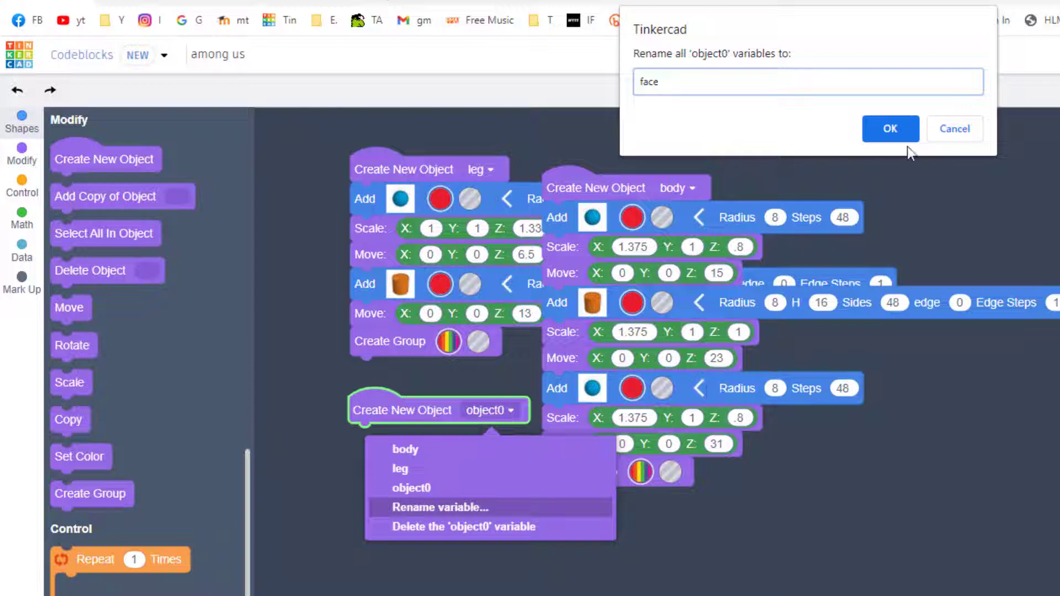
pyautogui.click(890, 128)
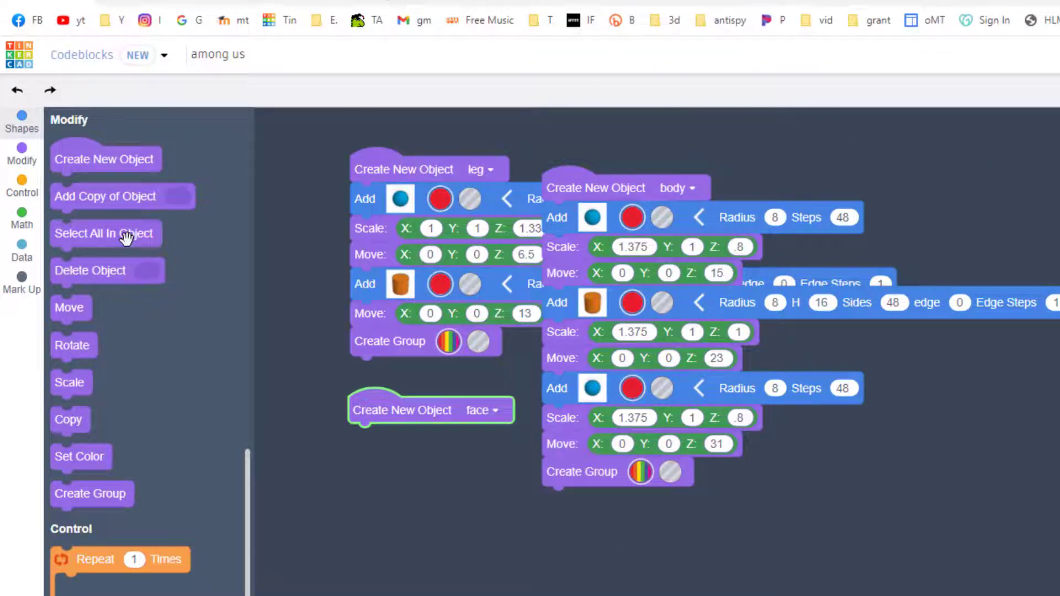
pyautogui.moveTo(105, 197); pyautogui.dragTo(404, 438)
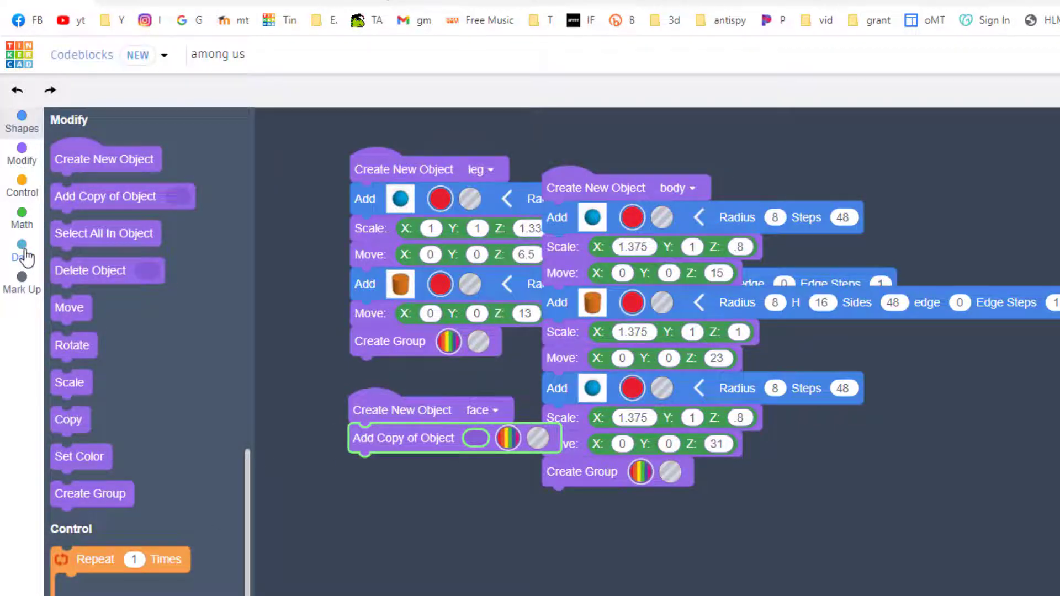
# Make the face a white body copy scaled .72, .625, .375 and shifted -6 in Y
pyautogui.click(22, 245)
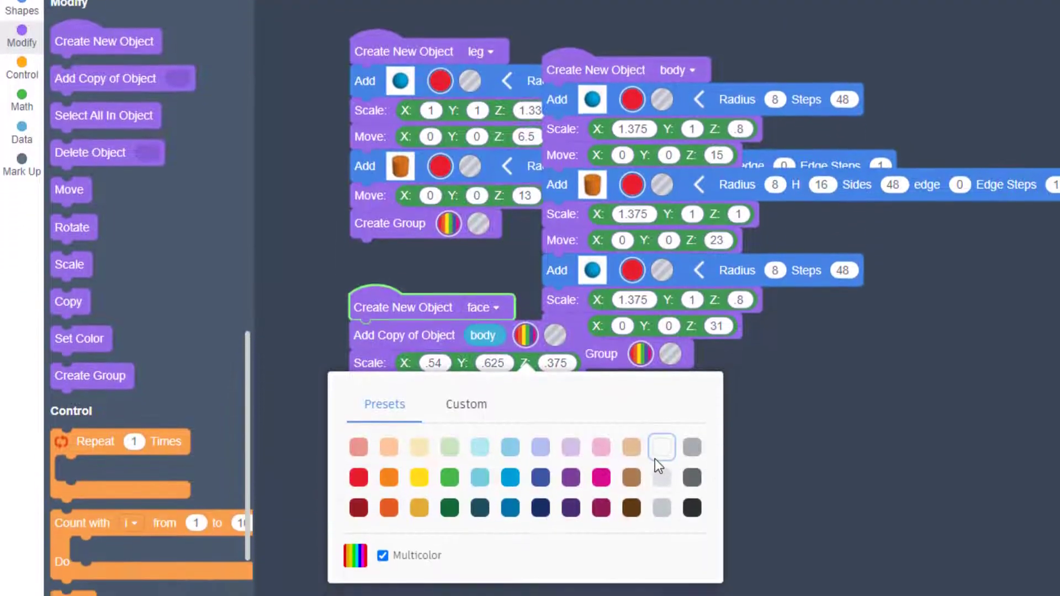
pyautogui.click(660, 446)
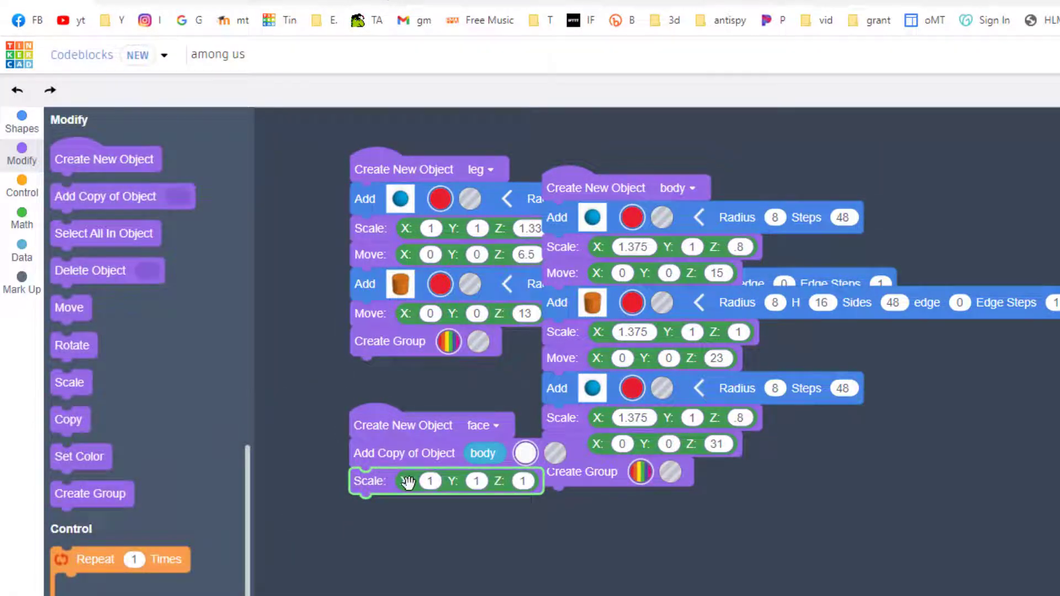
pyautogui.click(425, 481)
pyautogui.write('.72')
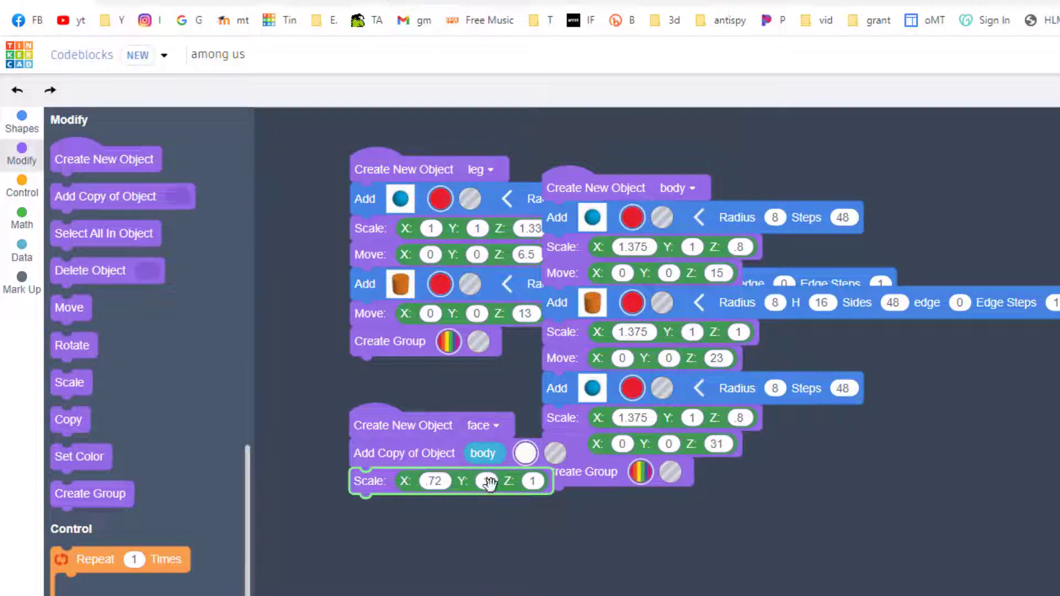
pyautogui.click(489, 482)
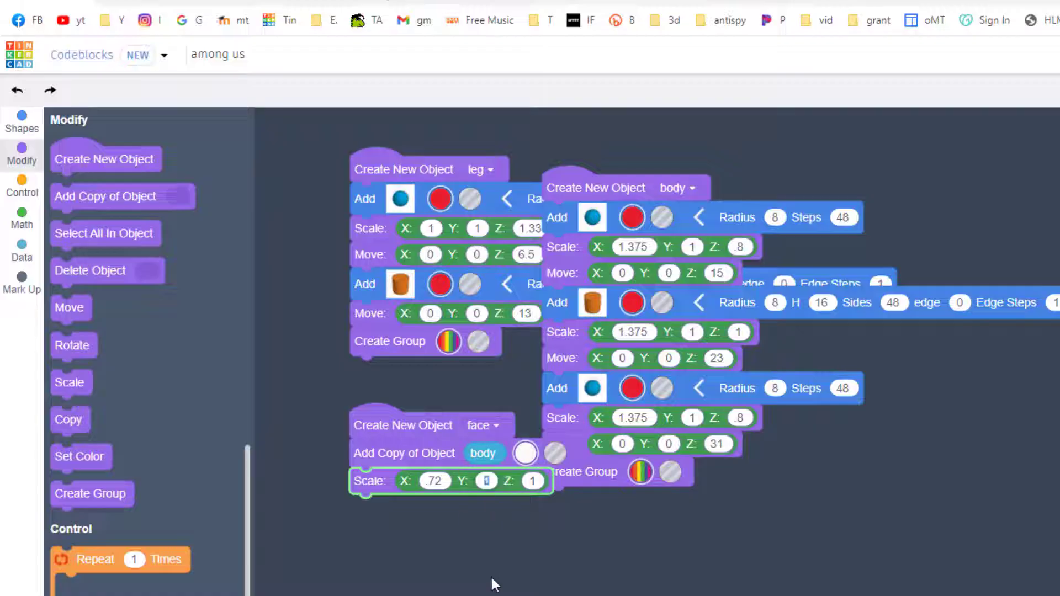
pyautogui.write('.625')
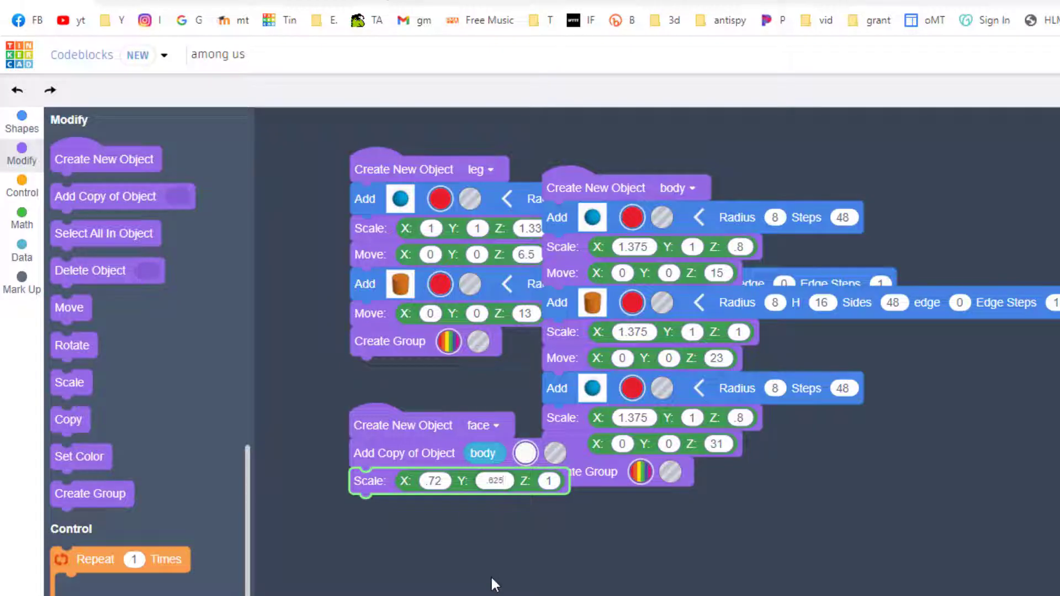
pyautogui.click(550, 481)
pyautogui.write('.375')
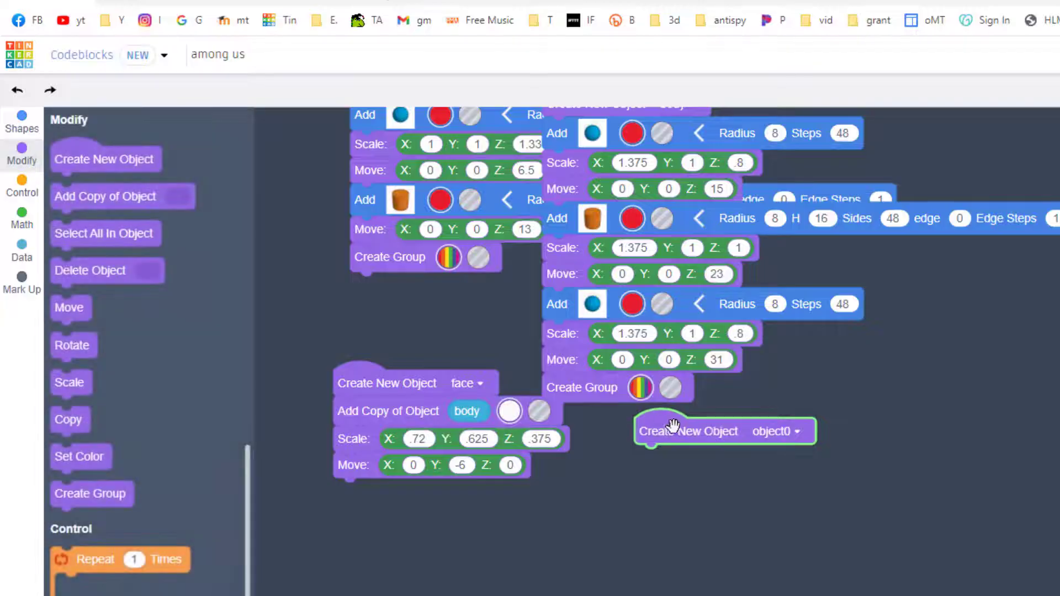
# Rename the new object's variable to pack and duplicate the face blocks into it
pyautogui.click(798, 431)
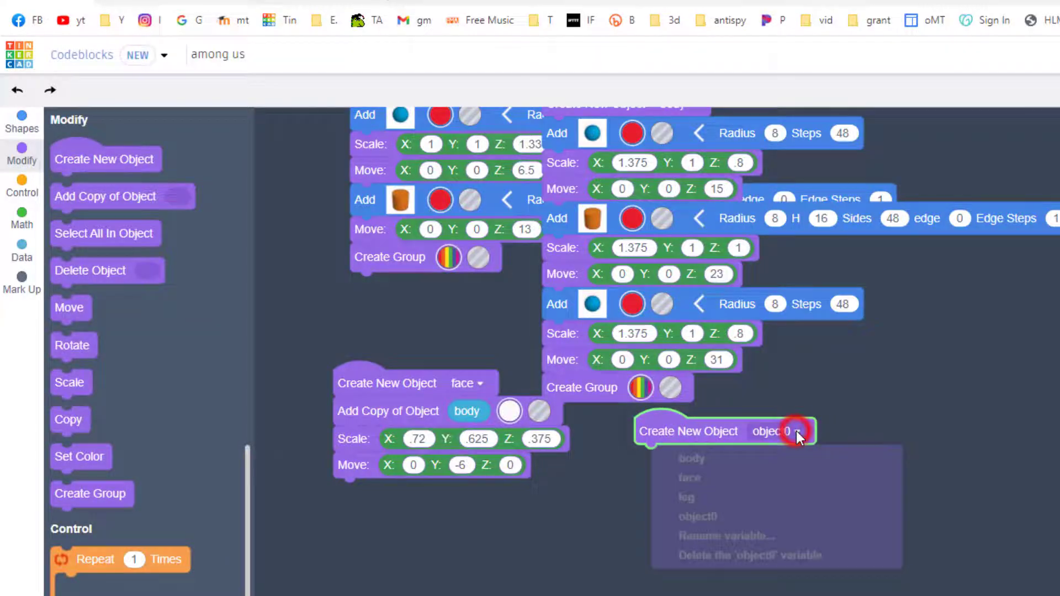
pyautogui.click(796, 432)
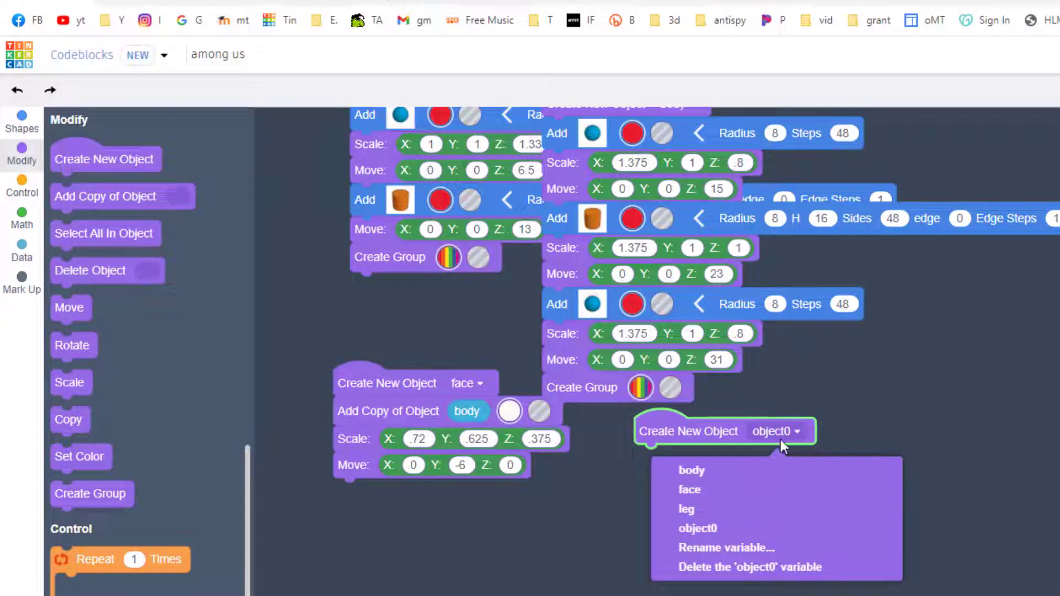
pyautogui.moveTo(711, 548)
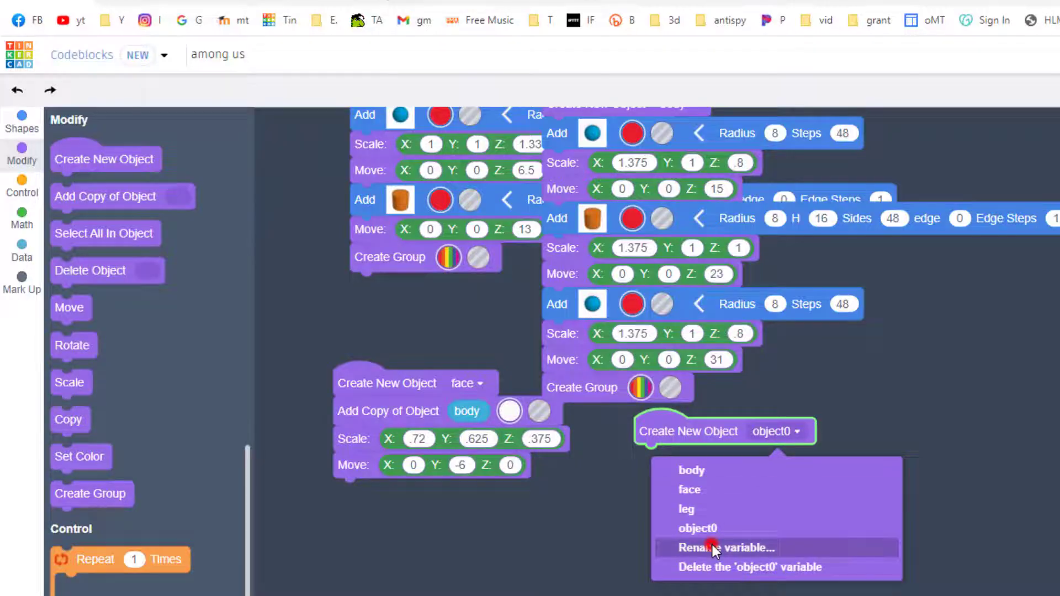
pyautogui.write('pac')
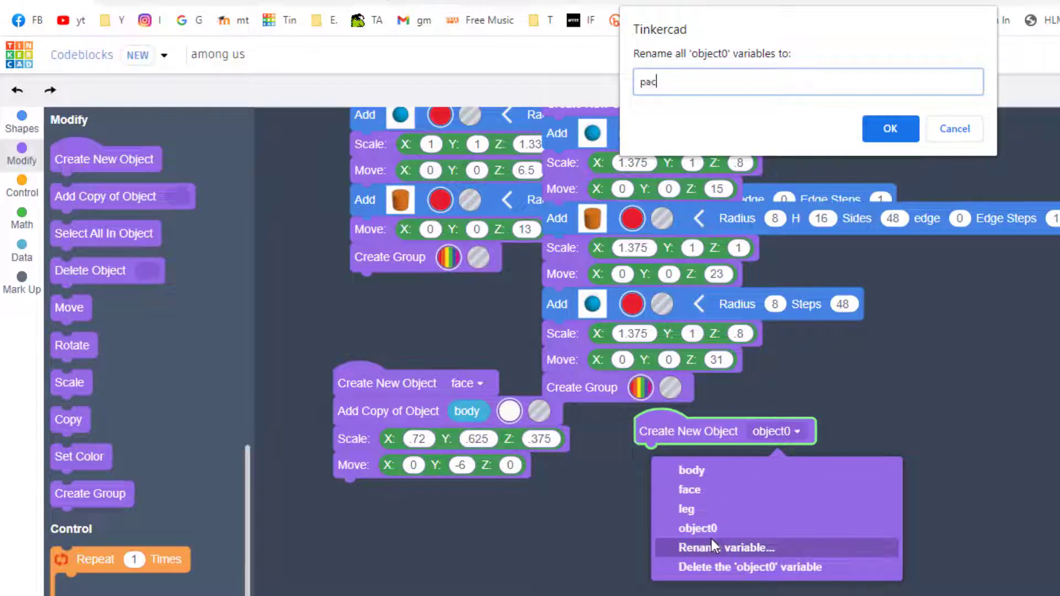
pyautogui.click(890, 128)
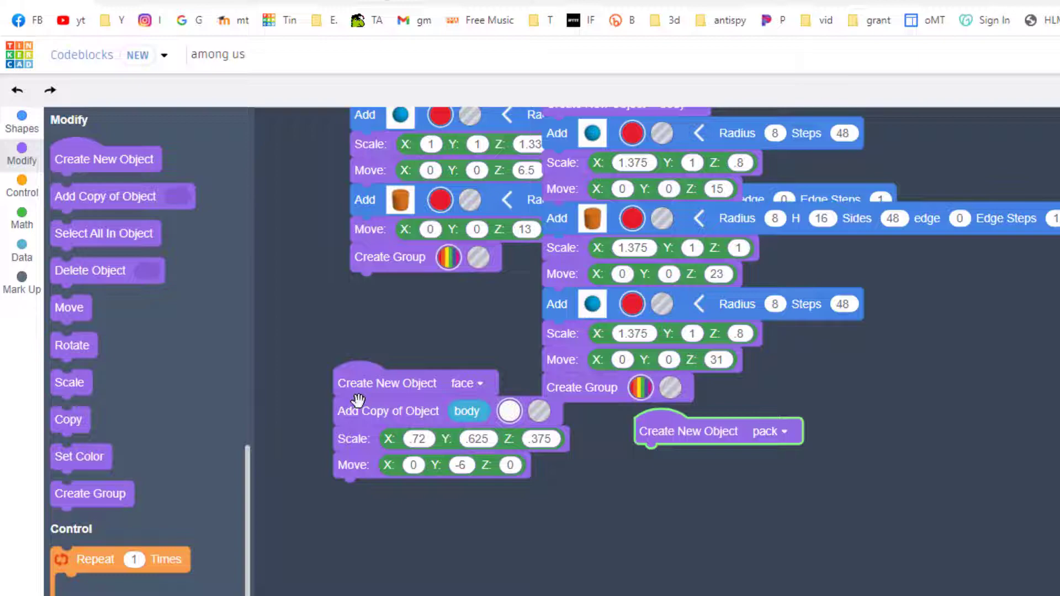
pyautogui.rightClick(387, 411)
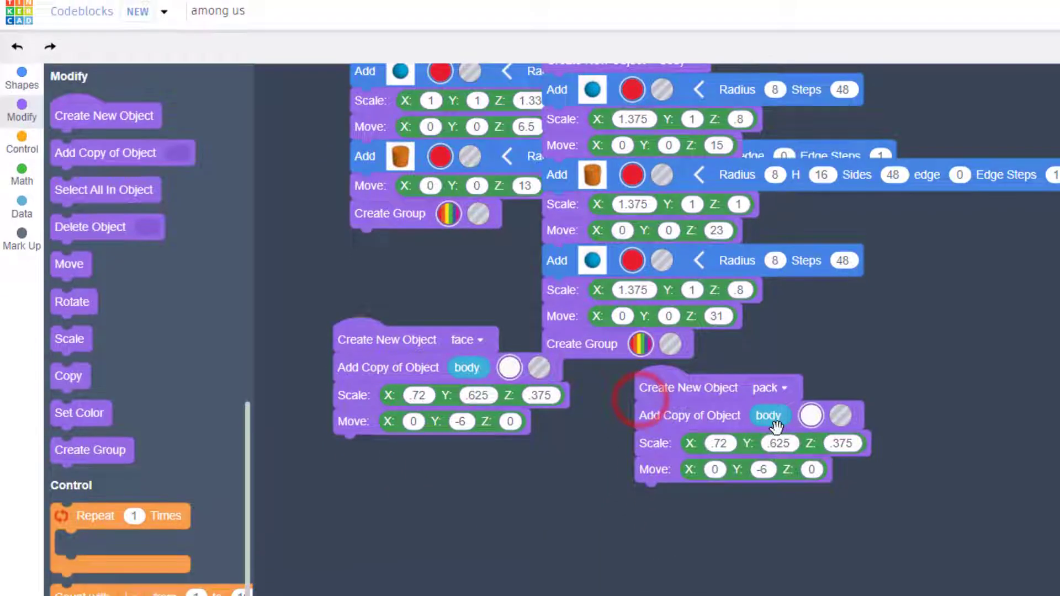
# Recolor the pack's body copy red
pyautogui.click(810, 415)
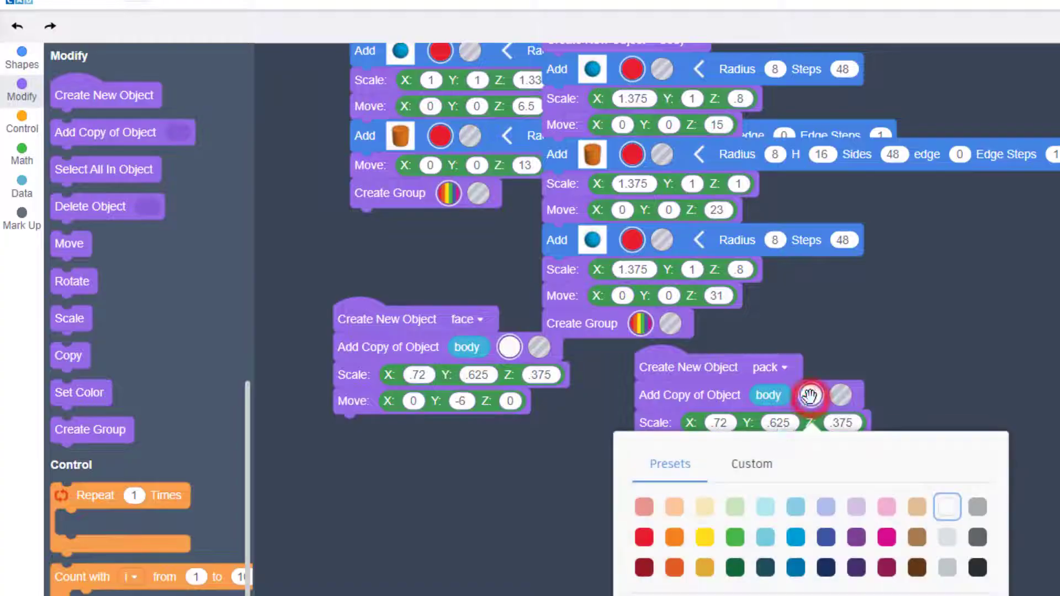
pyautogui.click(645, 536)
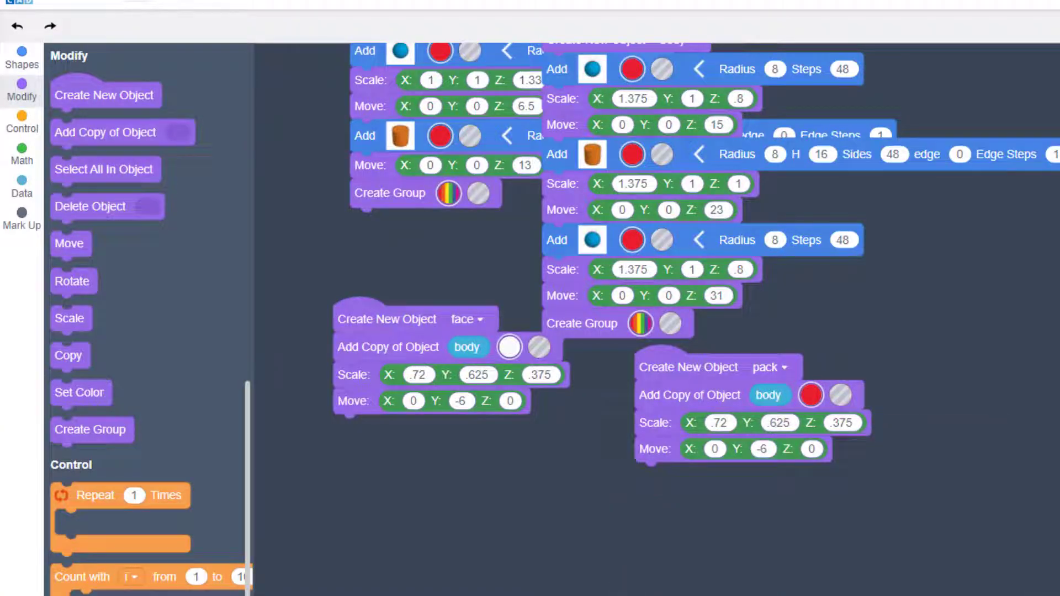
# Scale the pack copy to .54, .625, .5 and move it 11 in Y
pyautogui.click(719, 423)
pyautogui.write('.54')
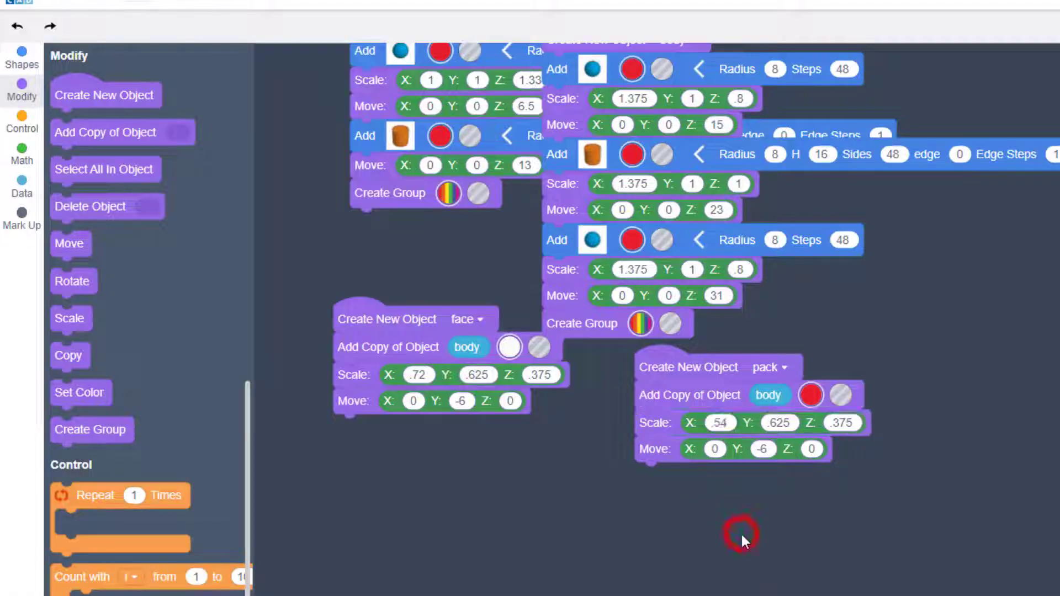
pyautogui.moveTo(790, 429)
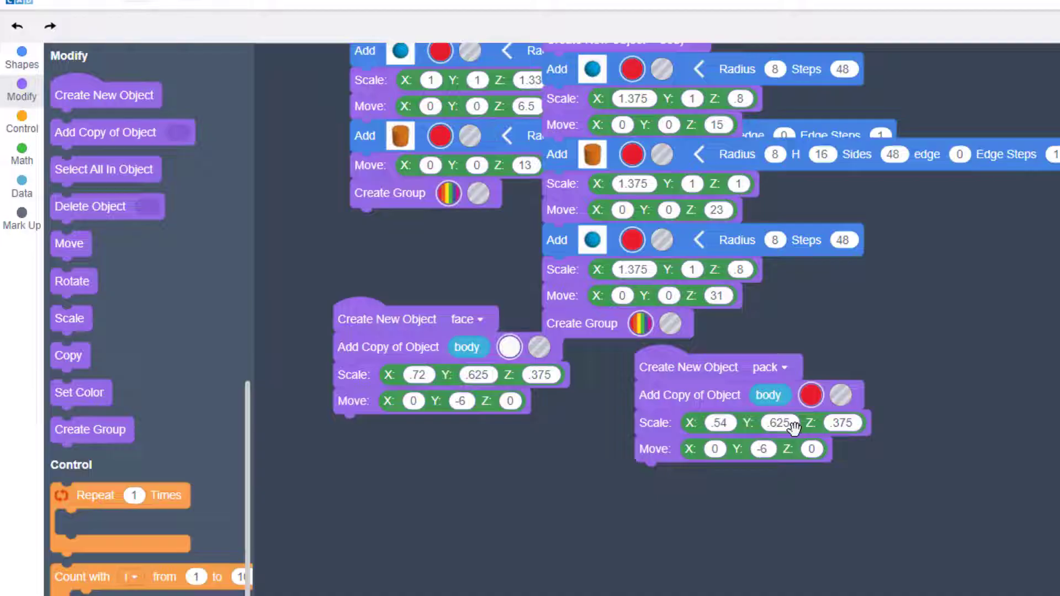
pyautogui.moveTo(815, 512)
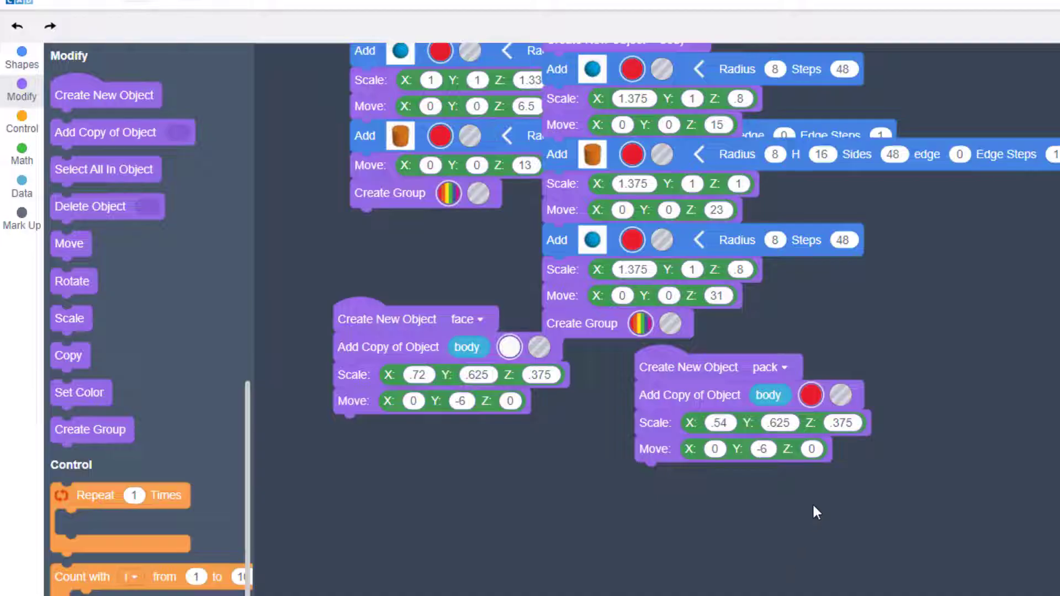
pyautogui.click(839, 422)
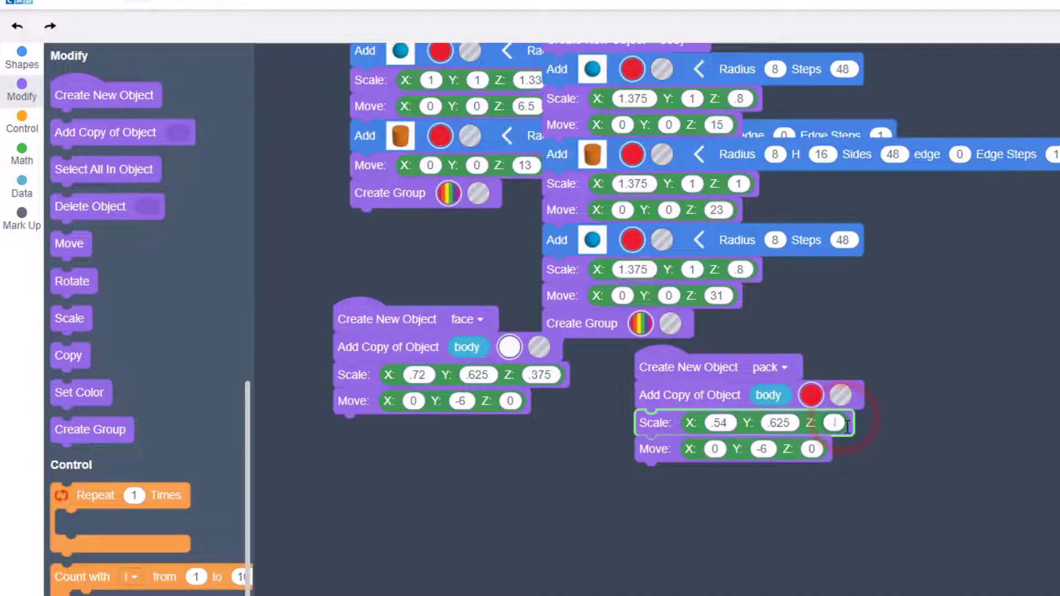
pyautogui.write('.5')
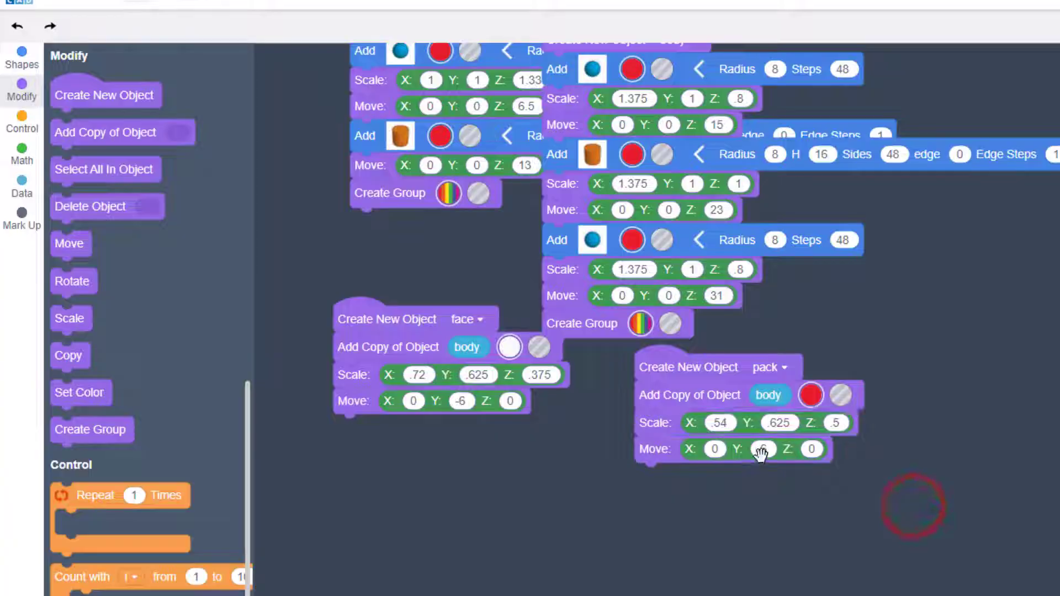
pyautogui.click(759, 450)
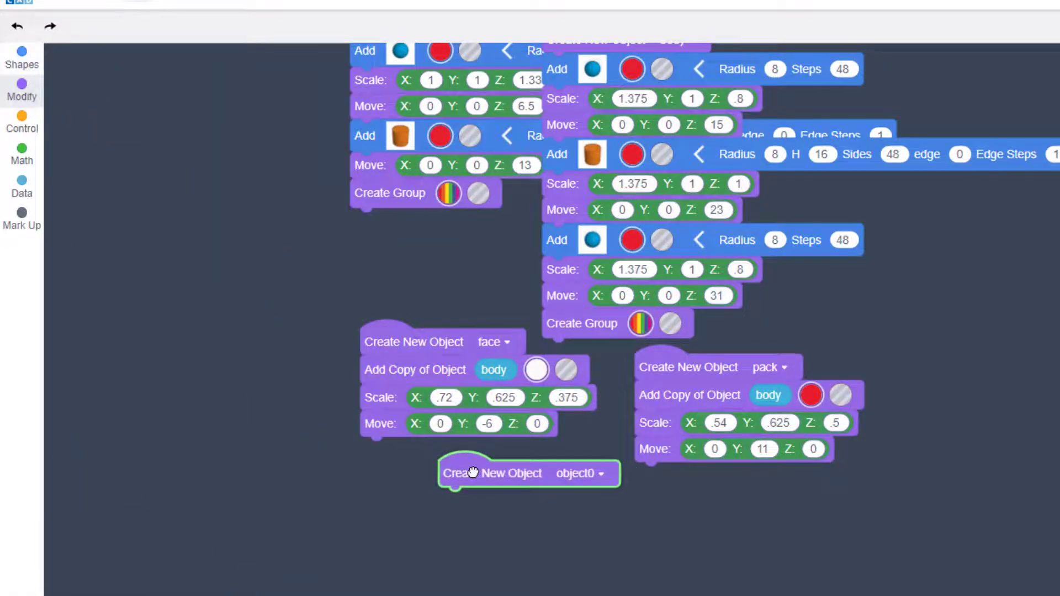
# Rename the new object0 variable to dude
pyautogui.click(598, 473)
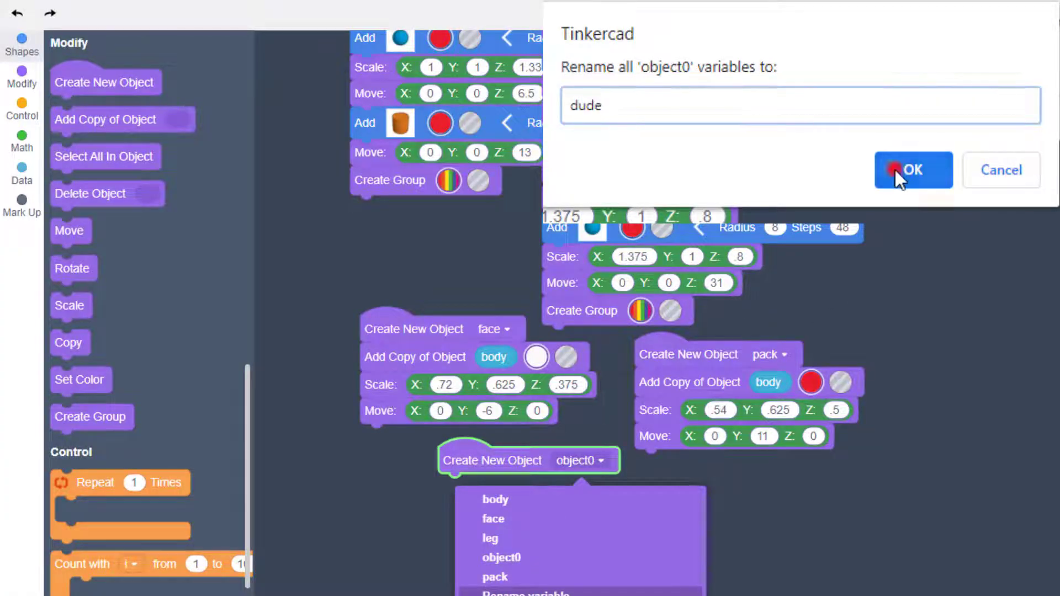
pyautogui.click(897, 170)
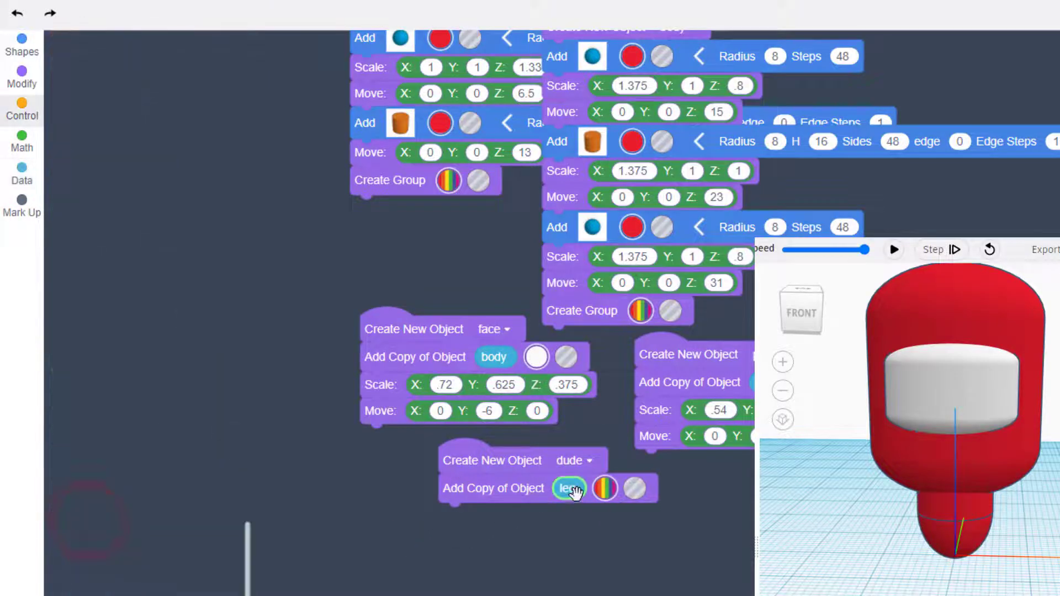
# Make dude copy the leg and move that copy 8 in X
pyautogui.click(22, 110)
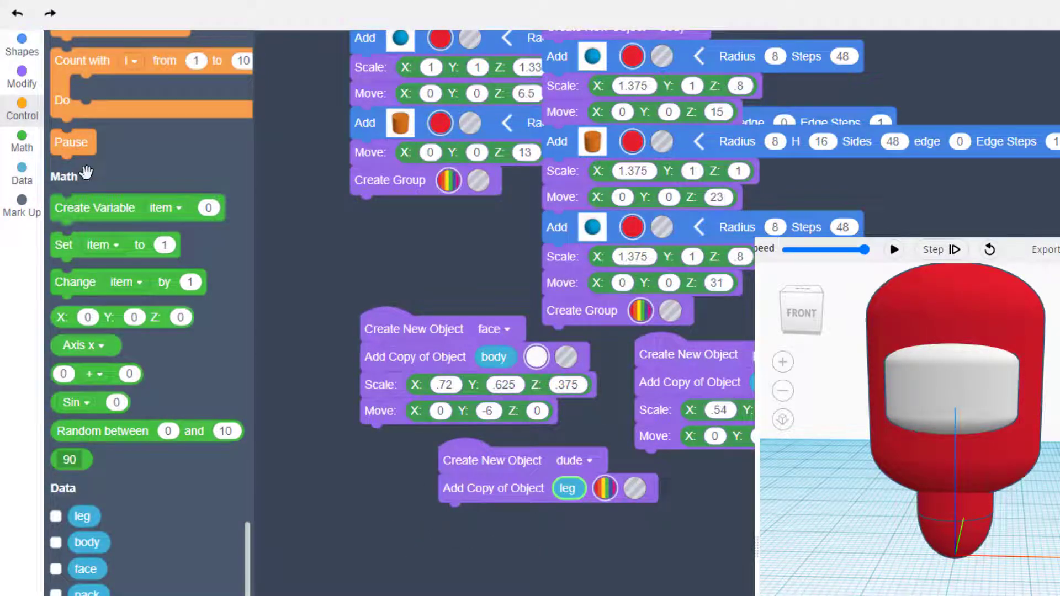
pyautogui.click(22, 80)
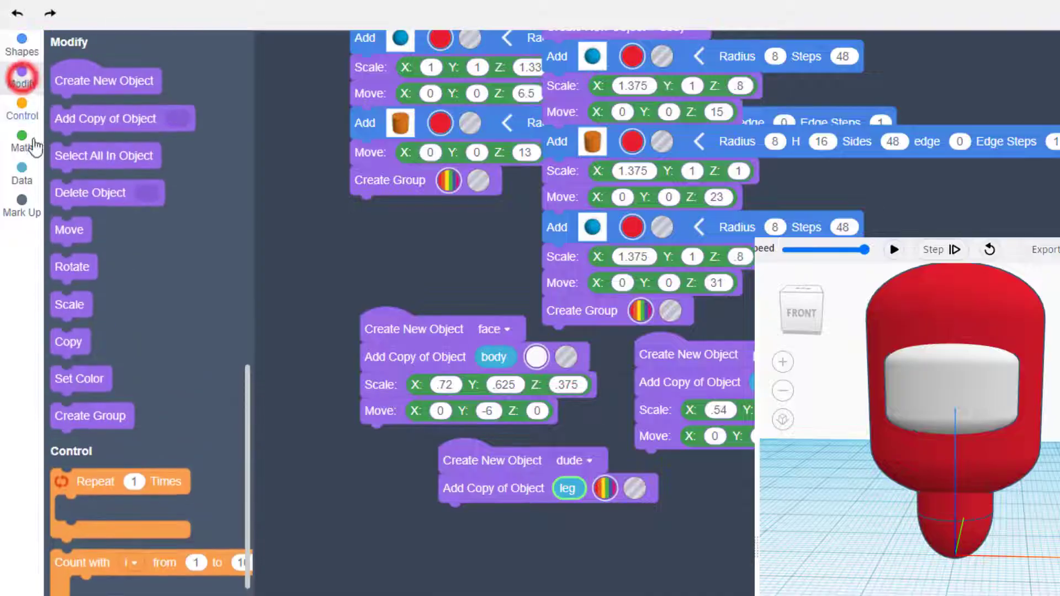
pyautogui.moveTo(71, 230); pyautogui.dragTo(459, 516)
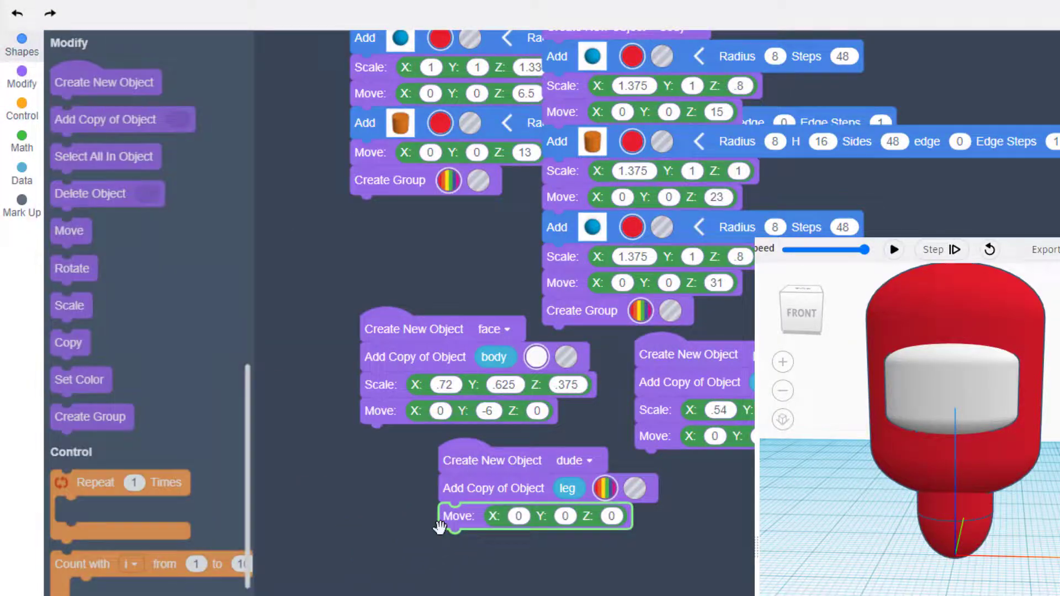
pyautogui.click(519, 517)
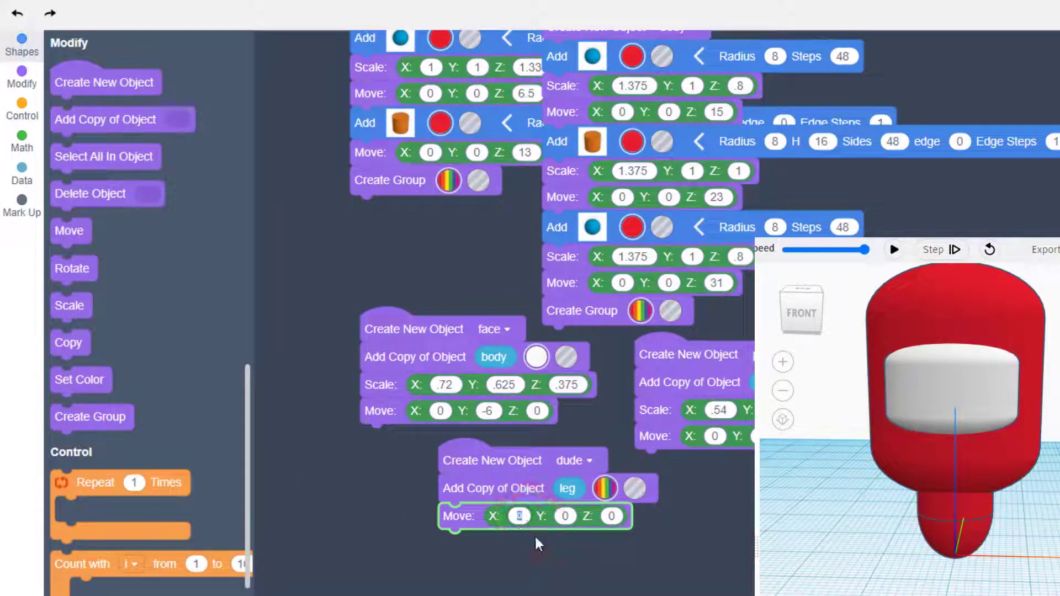
pyautogui.write('8')
pyautogui.write('-8')
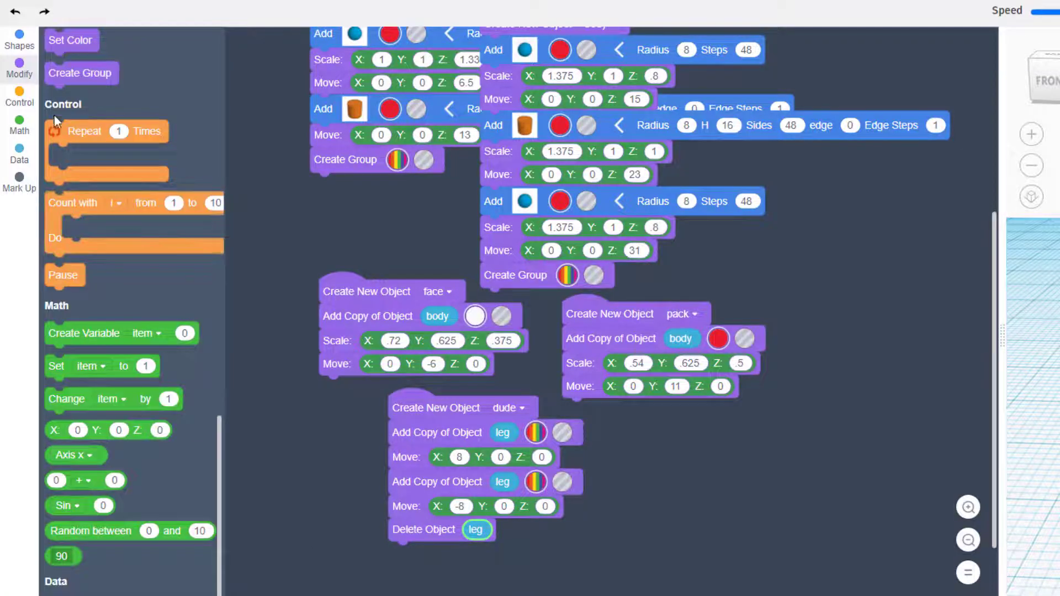
# Add copies of body, face and pack to the dude stack and group them
pyautogui.click(19, 72)
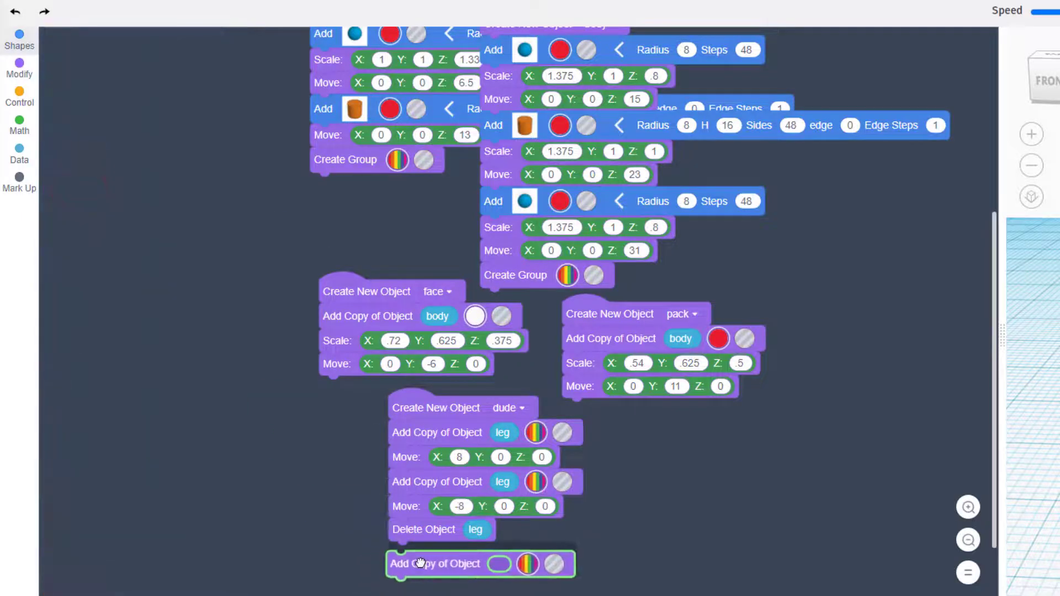
pyautogui.click(18, 148)
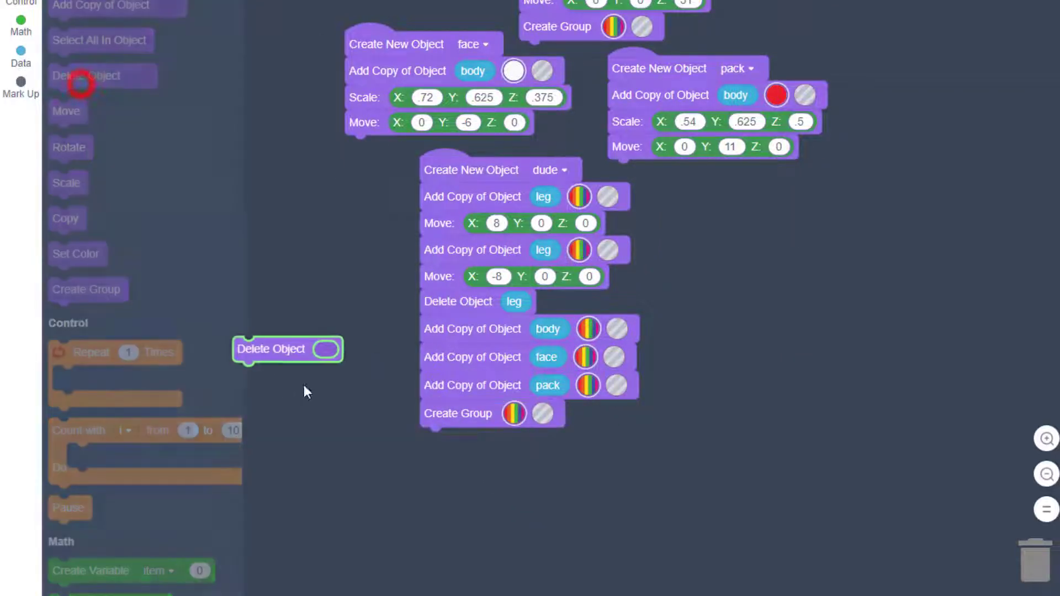
# Delete the original body, face and pack after grouping, then run the code
pyautogui.moveTo(287, 349); pyautogui.dragTo(474, 441)
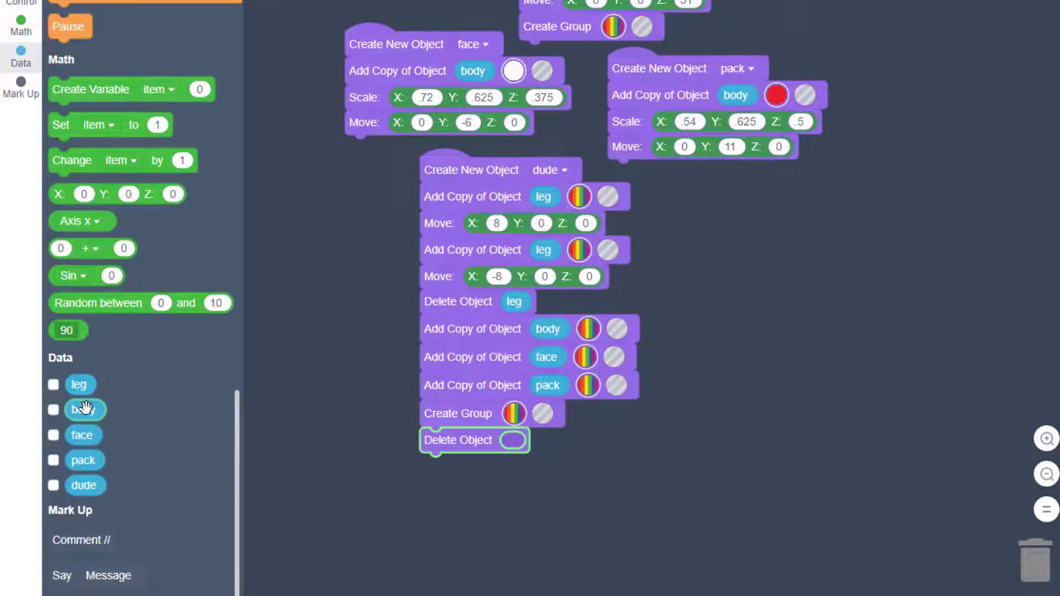
pyautogui.moveTo(78, 410); pyautogui.dragTo(519, 441)
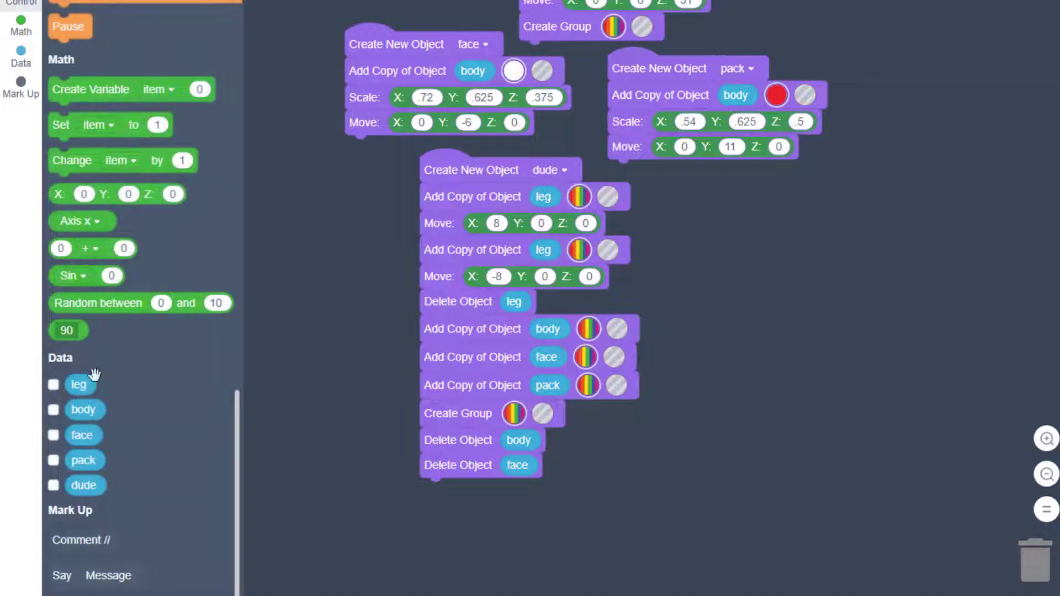
pyautogui.rightClick(457, 464)
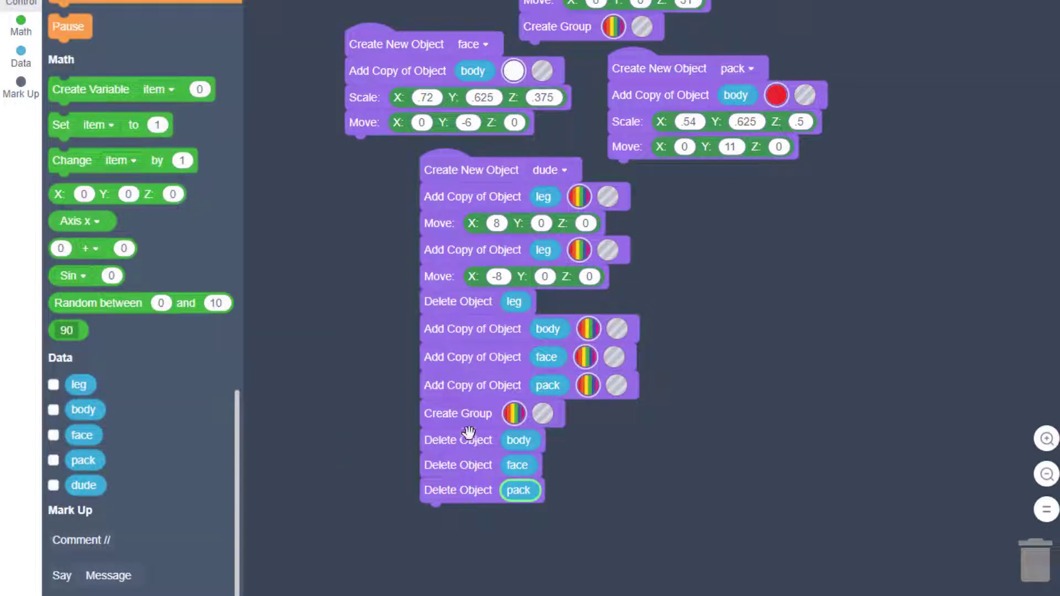
pyautogui.click(890, 251)
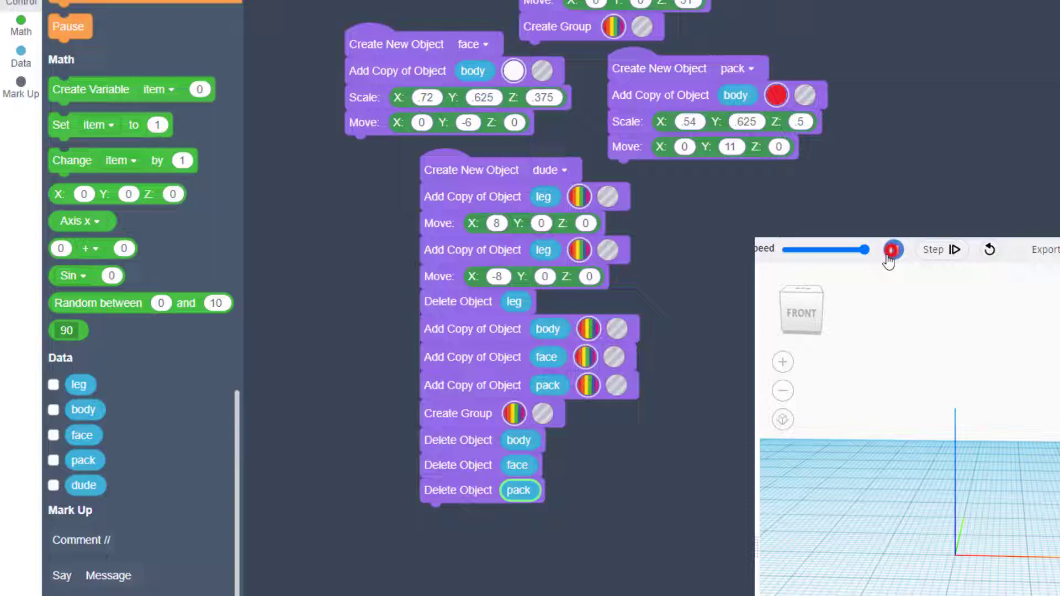
# Change the leg offsets from 8/-8 to 6/-6 and rerun to preview the red character
pyautogui.click(894, 250)
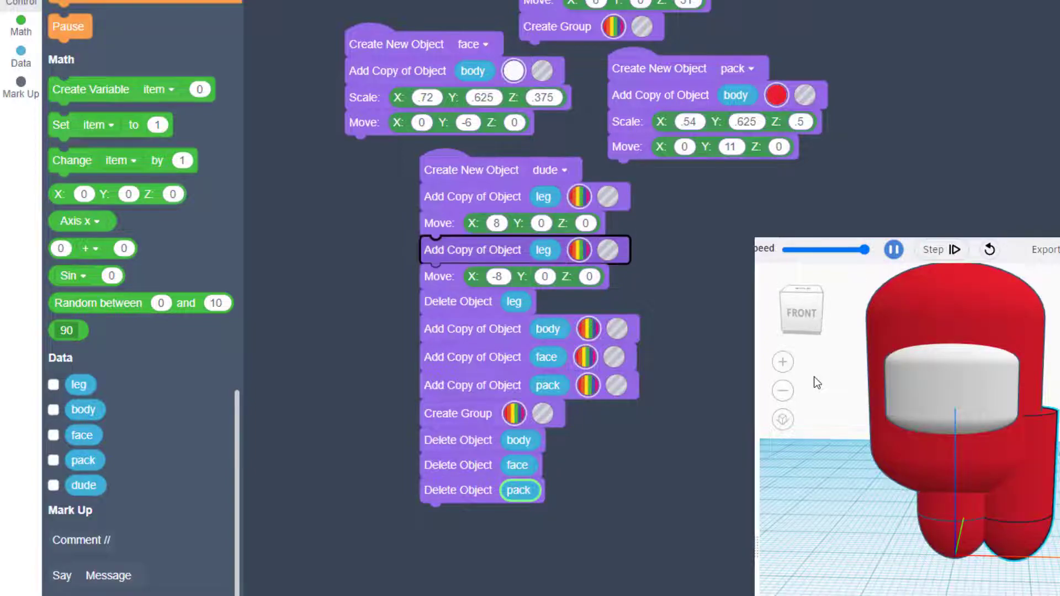
pyautogui.click(892, 249)
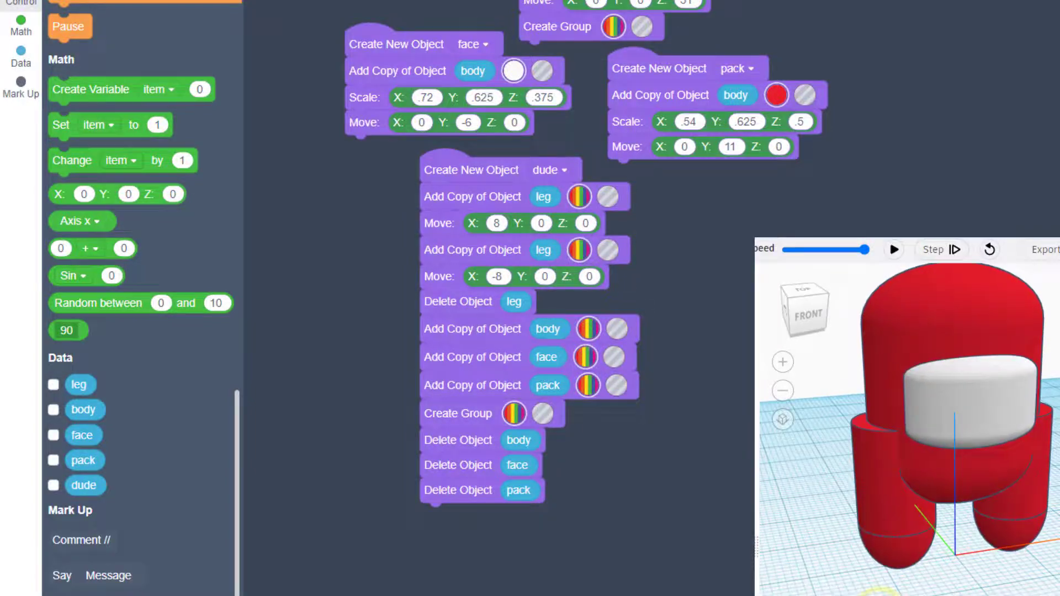
pyautogui.click(497, 223)
pyautogui.write('6')
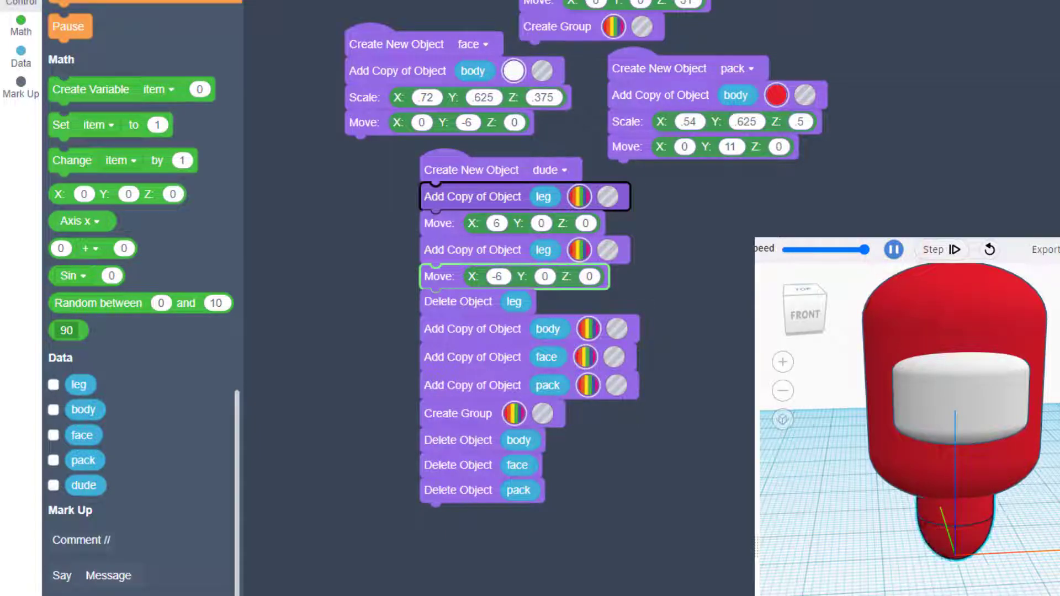
pyautogui.click(955, 250)
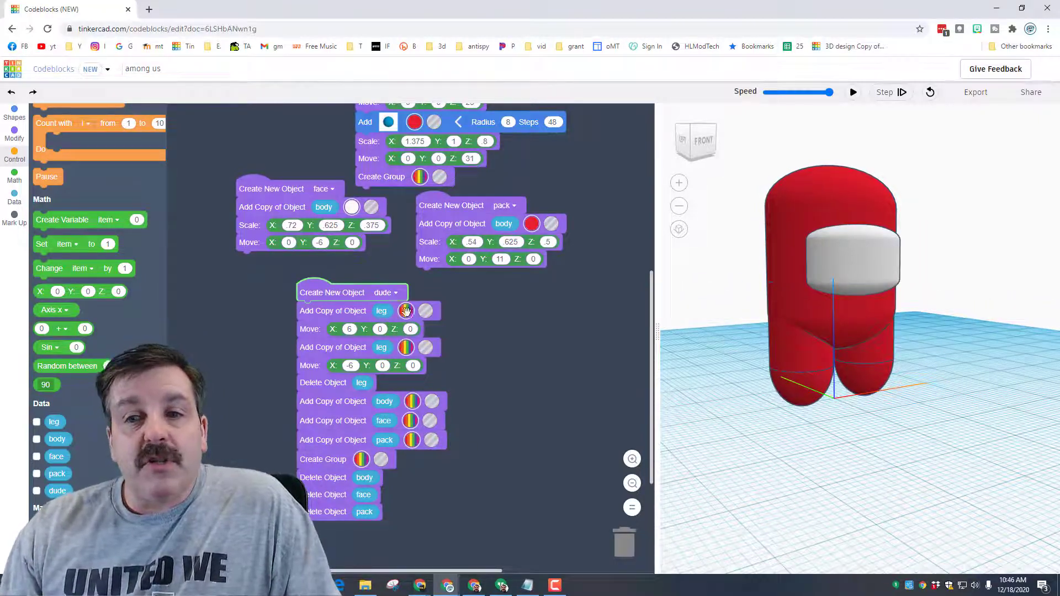
# Recolor the legs, body and pack yellow with a white face, then bring up Export
pyautogui.click(406, 311)
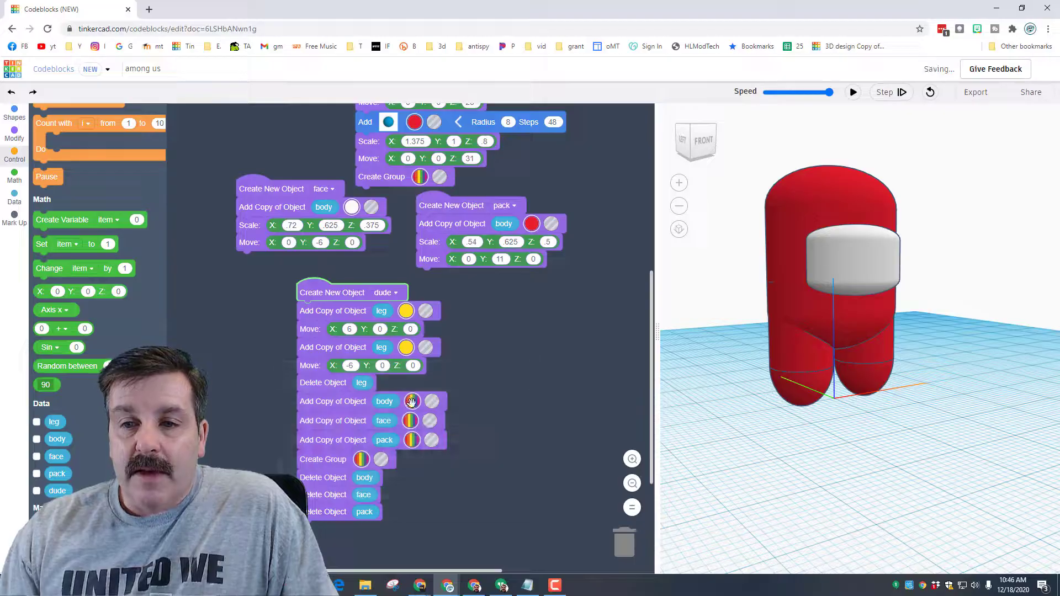
pyautogui.click(412, 402)
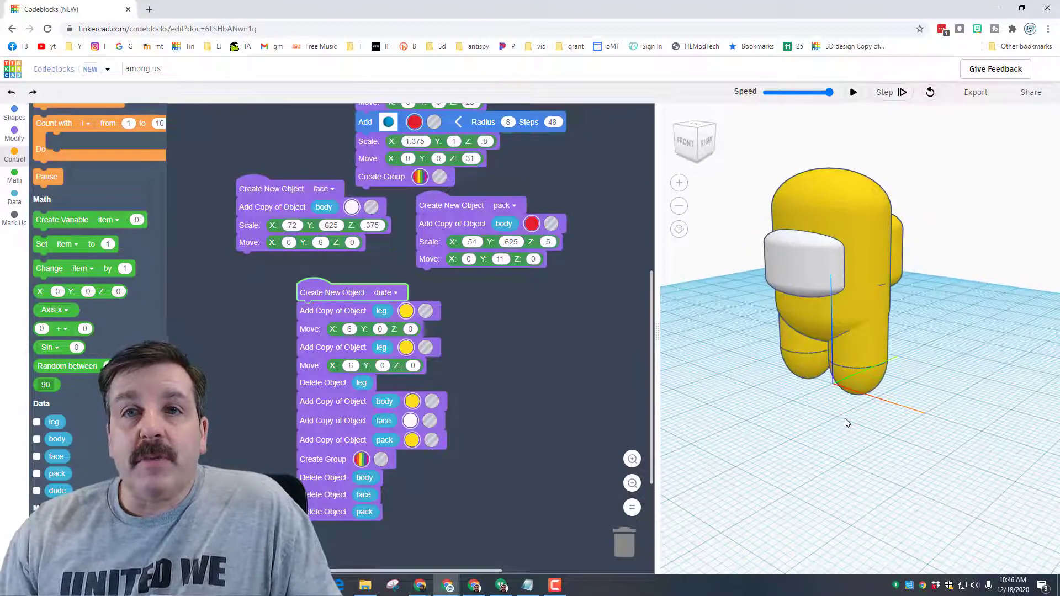
pyautogui.click(975, 93)
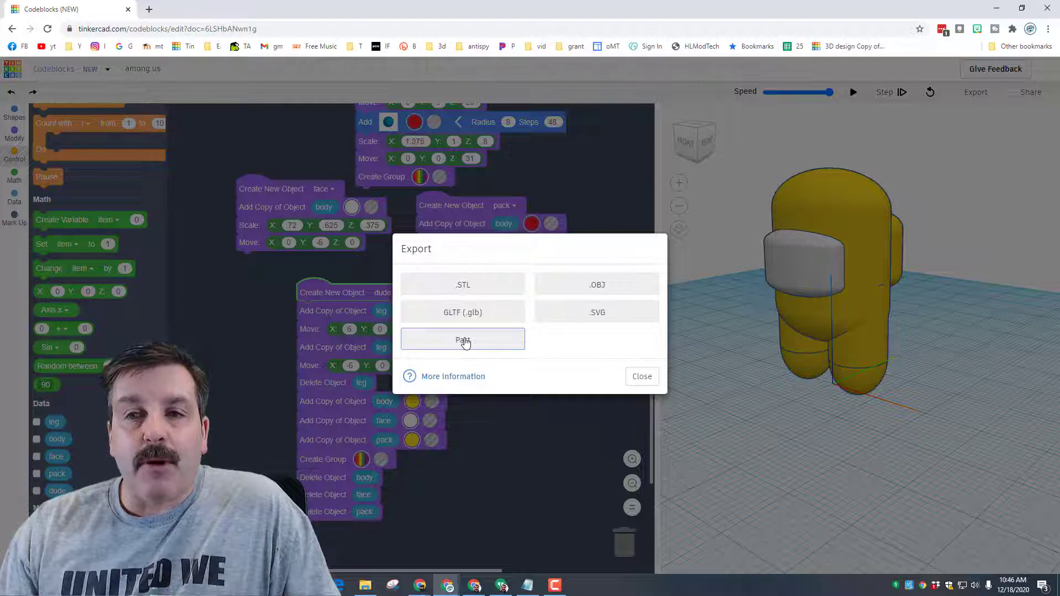
# Export the character as a solid Part named 'among us yellow' and save the shape
pyautogui.click(463, 340)
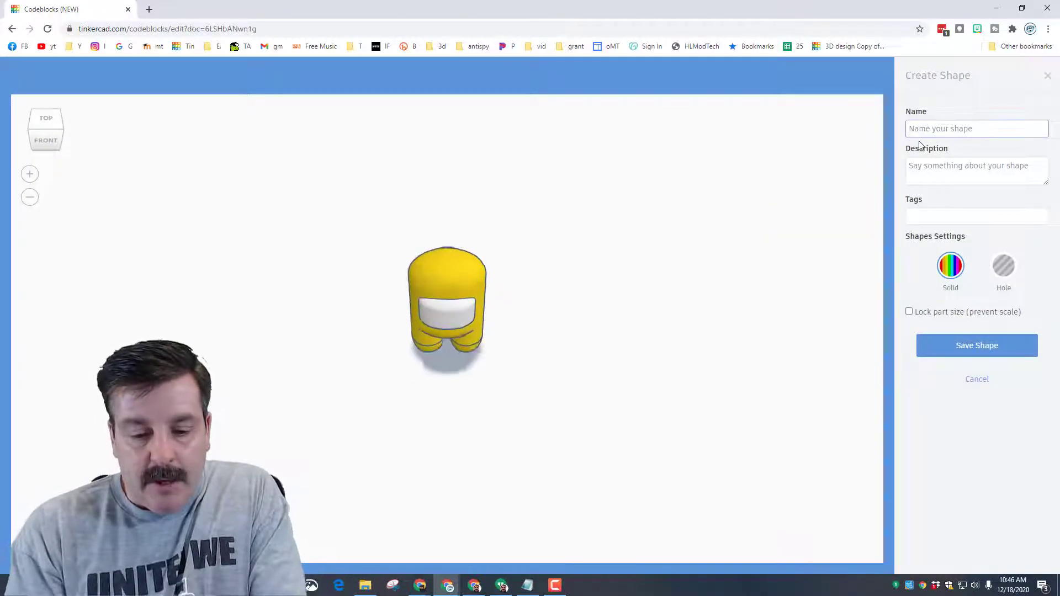
pyautogui.write('a')
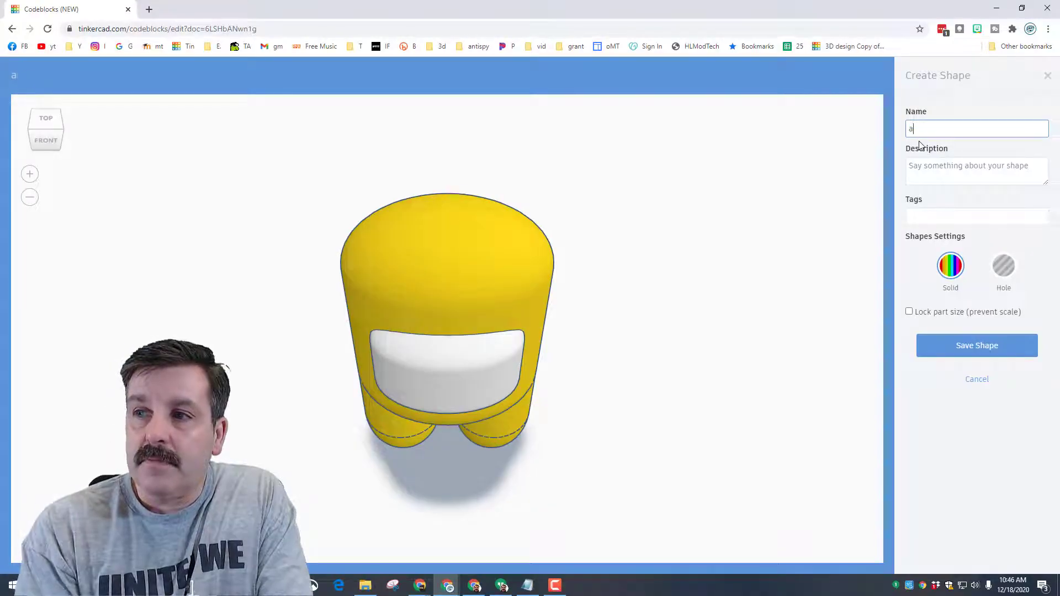
pyautogui.write('mong us y')
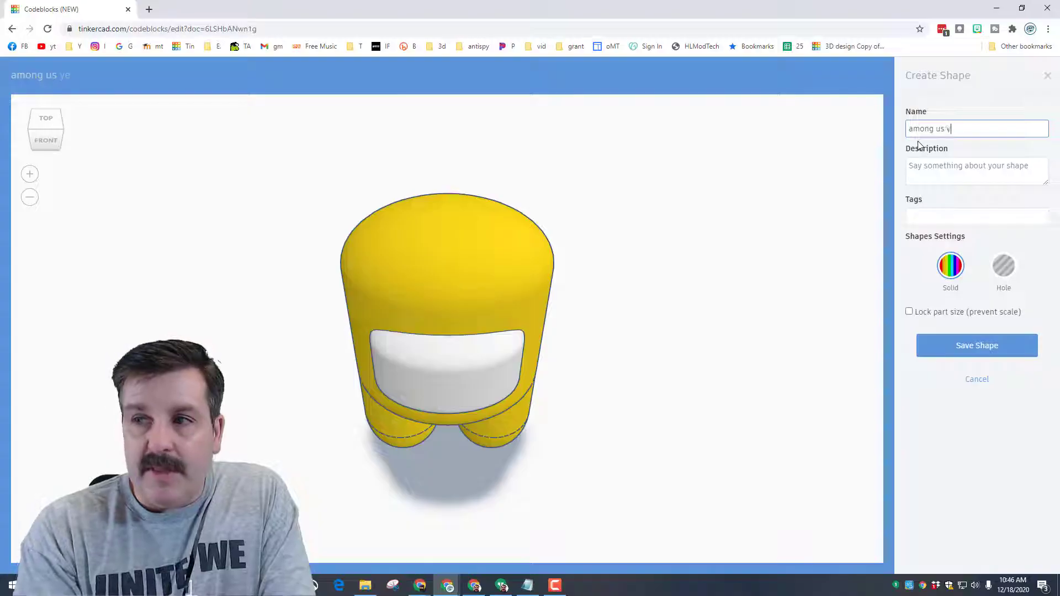
pyautogui.write('ellow')
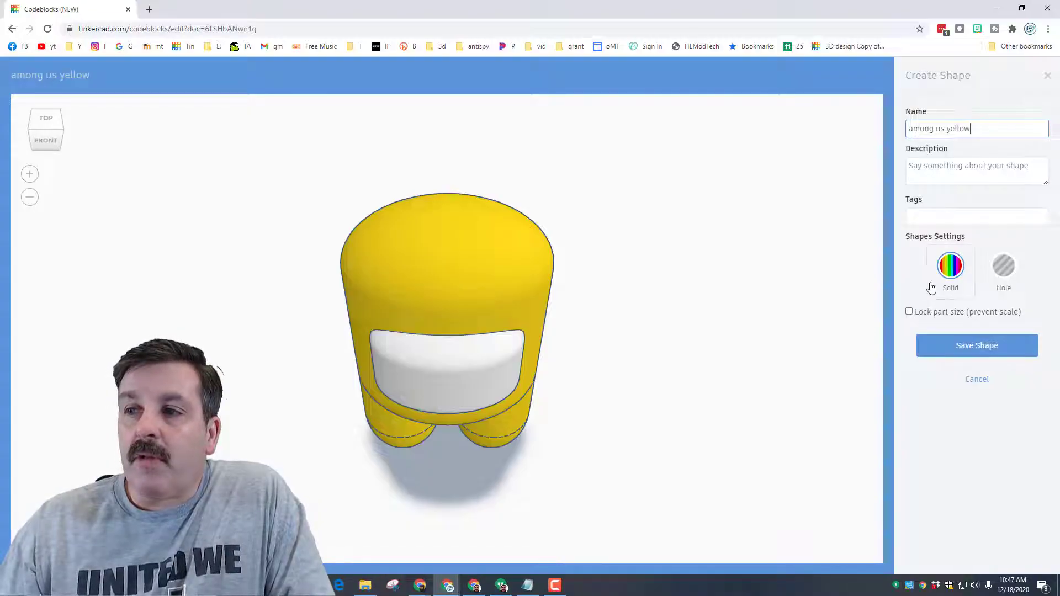
pyautogui.moveTo(955, 346)
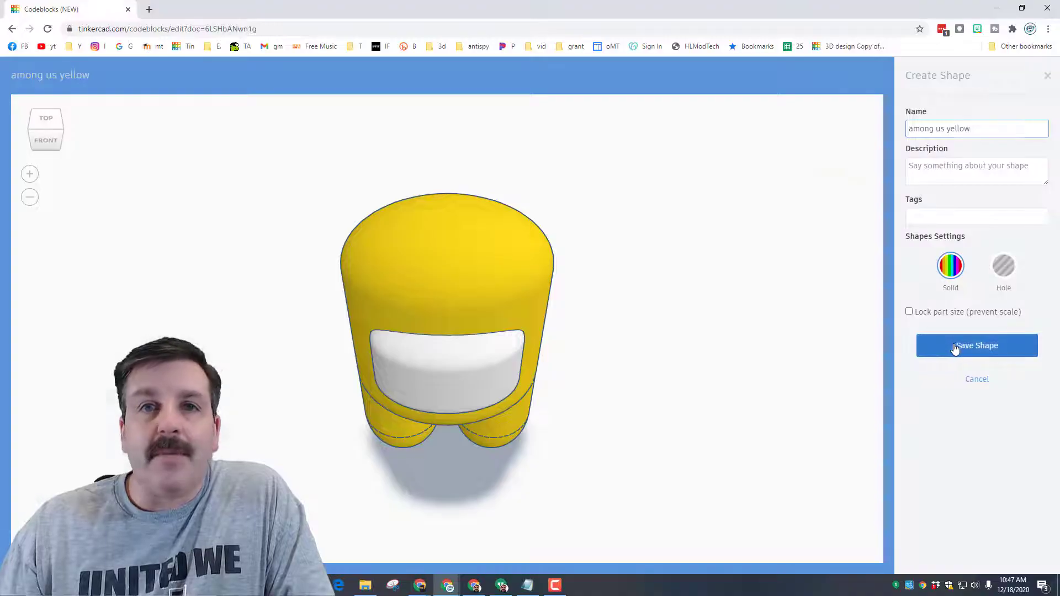
pyautogui.click(975, 345)
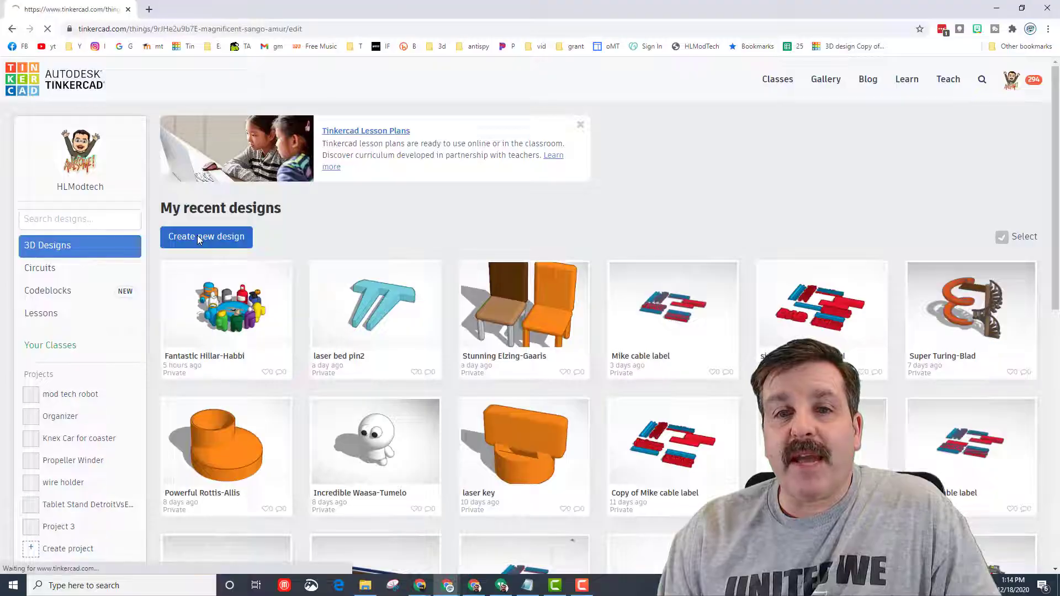
# Place two 'among us yellow' shapes from Shapes Collection on a new design, one scaled smaller
pyautogui.click(205, 237)
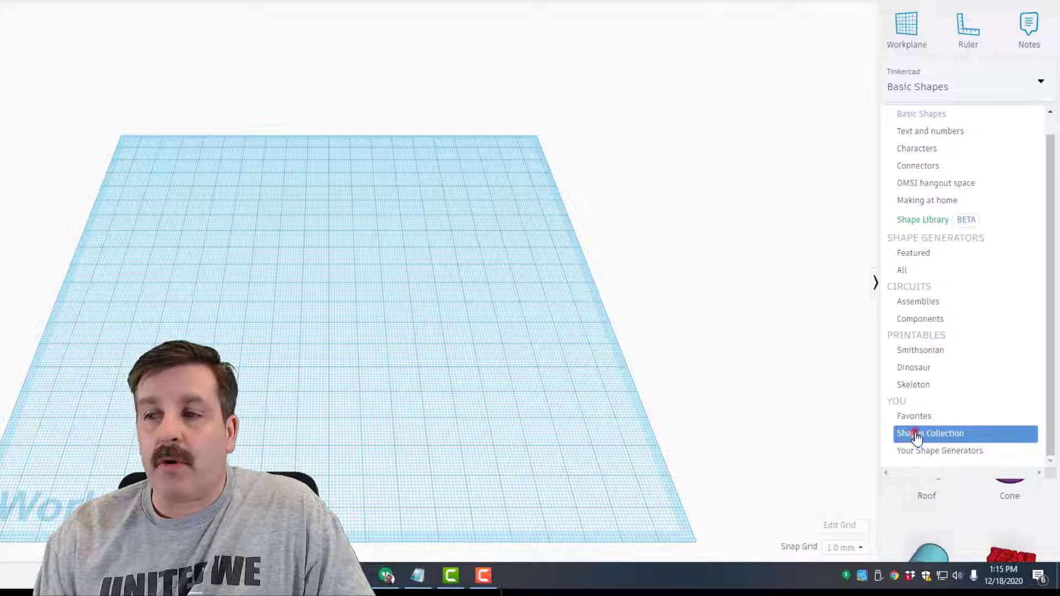
pyautogui.click(919, 433)
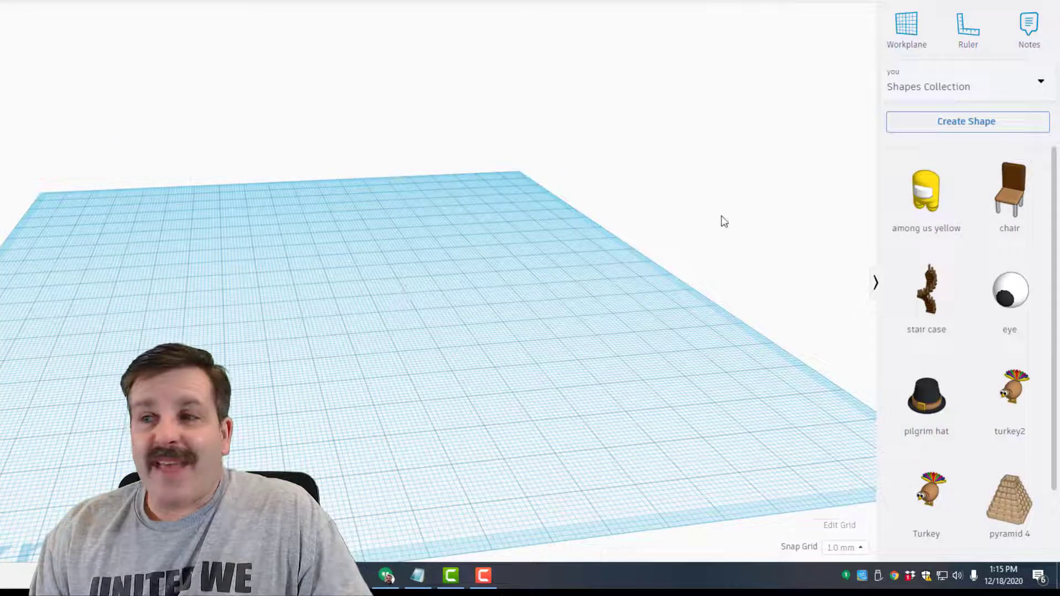
pyautogui.click(928, 193)
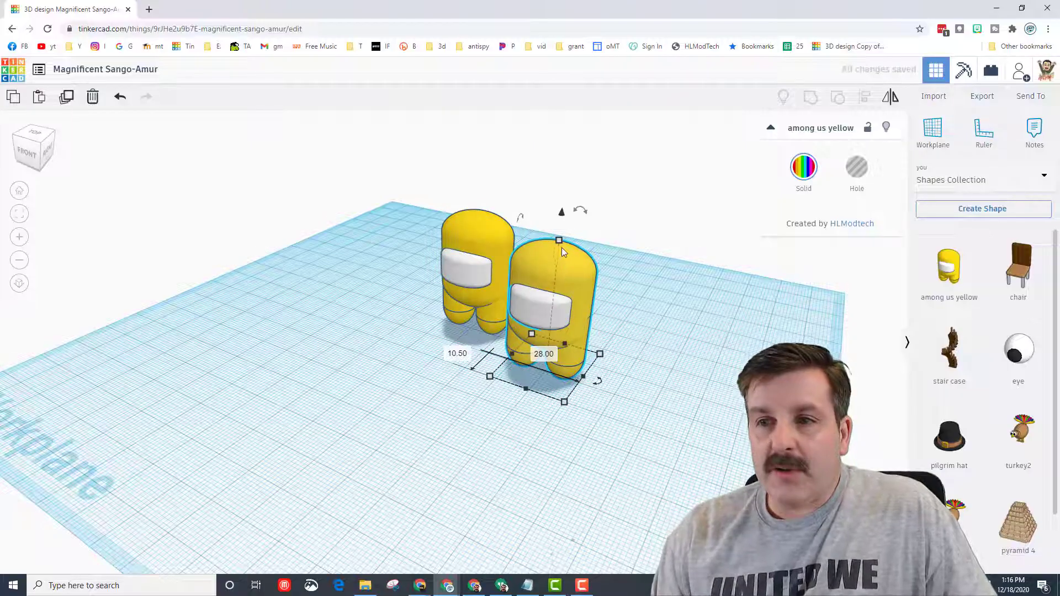
pyautogui.moveTo(558, 239); pyautogui.dragTo(554, 292)
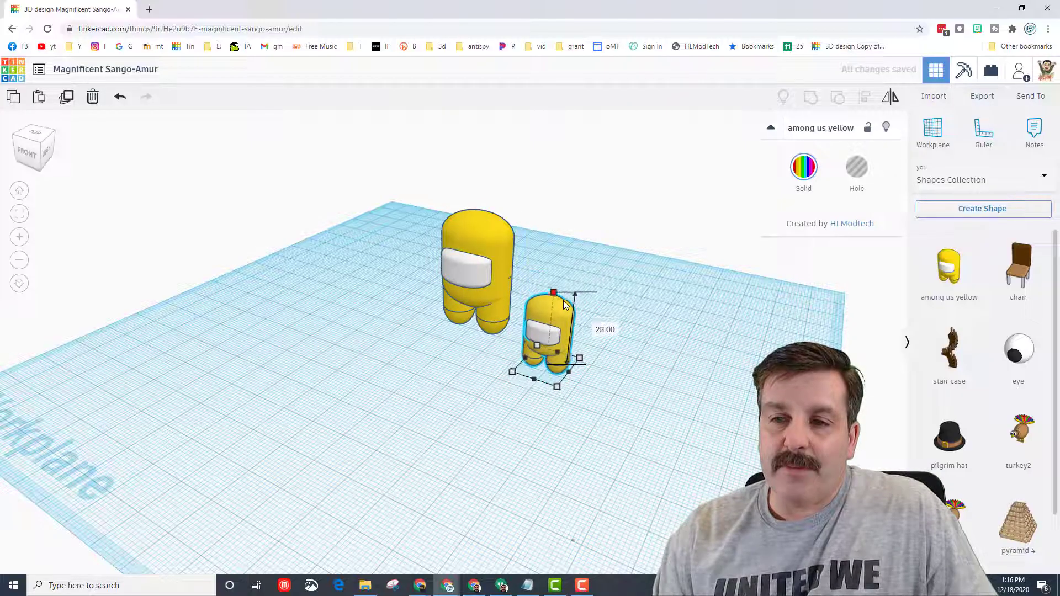